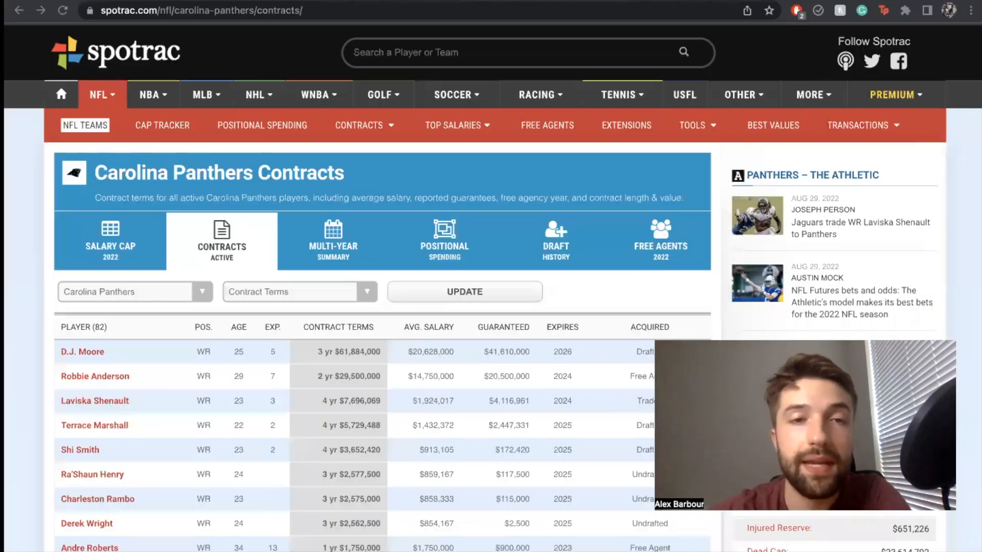
Scroll down through the Panthers contracts table reviewing the player deals.
scroll("down", 3)
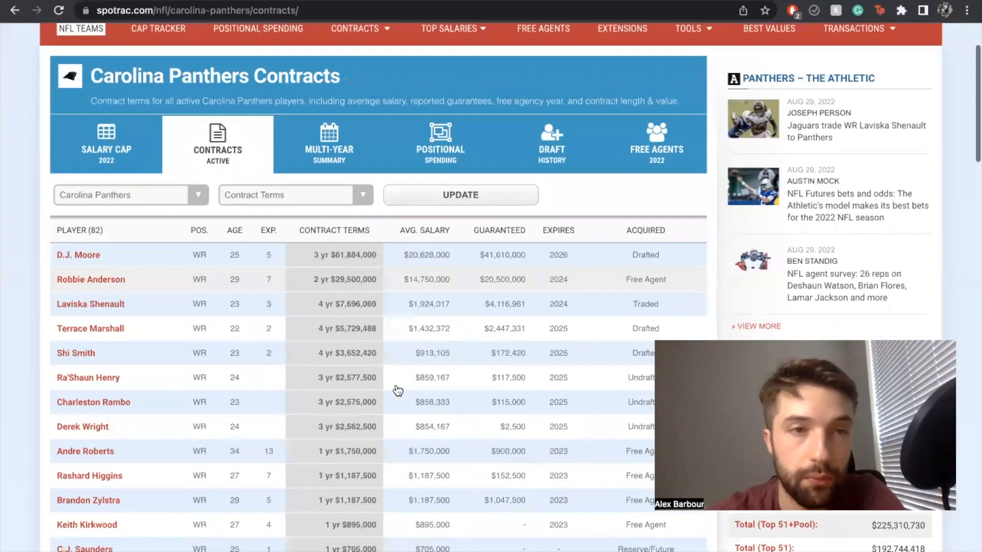
scroll("down", 3)
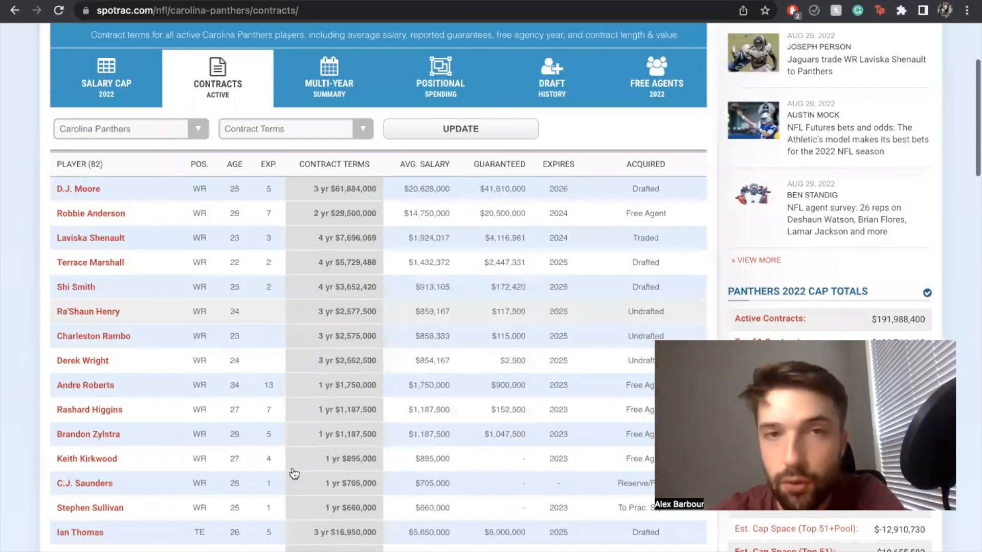
scroll("down", 3)
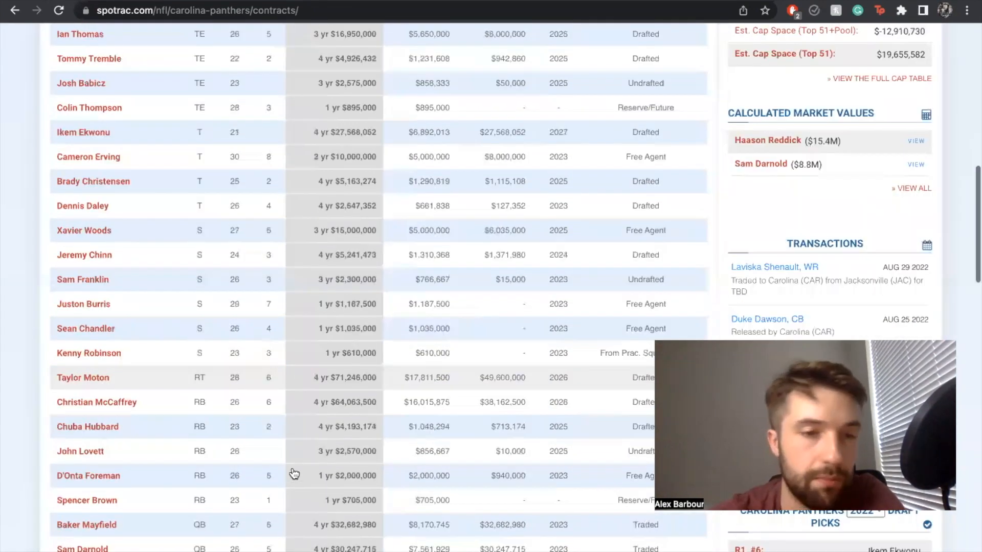
scroll("down", 3)
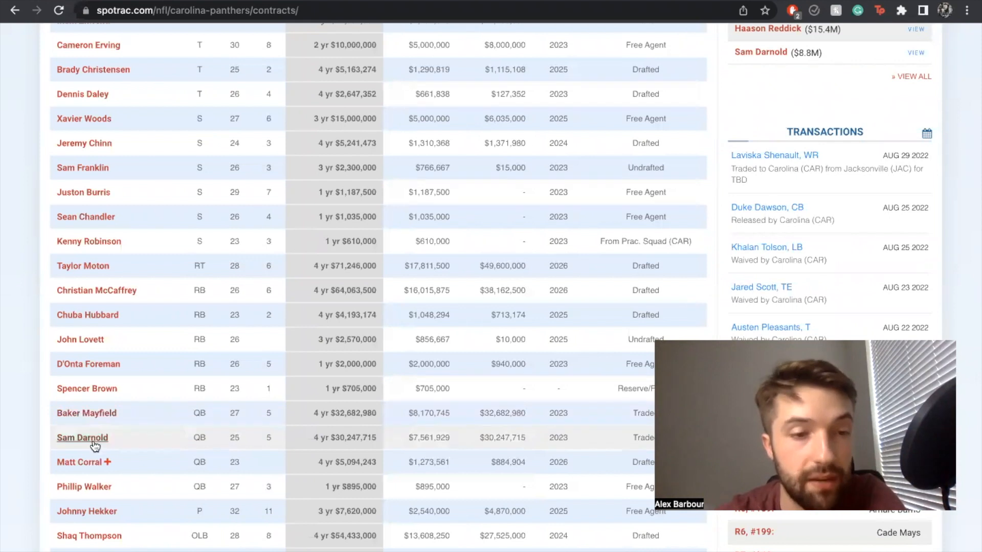
mouse_move(84, 491)
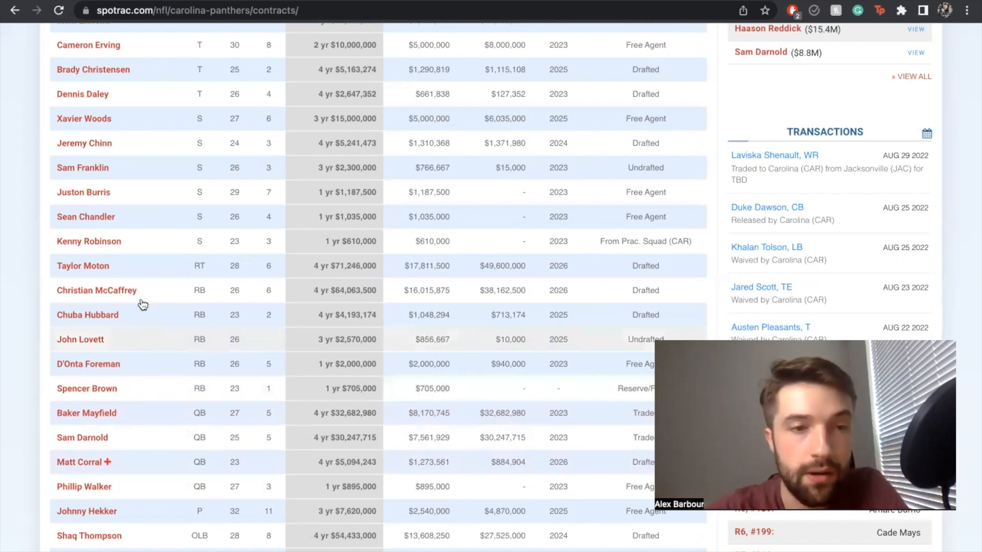
mouse_move(151, 292)
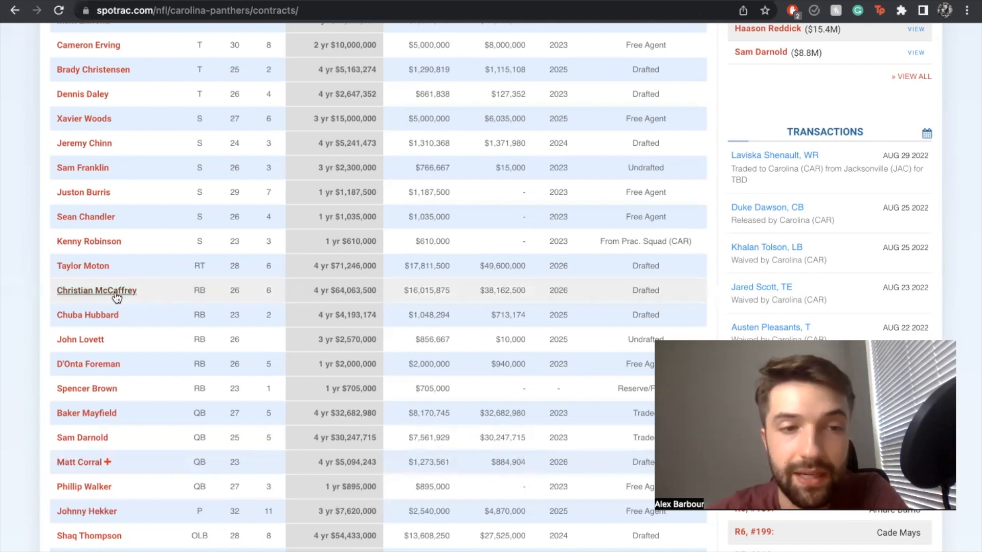
mouse_move(116, 314)
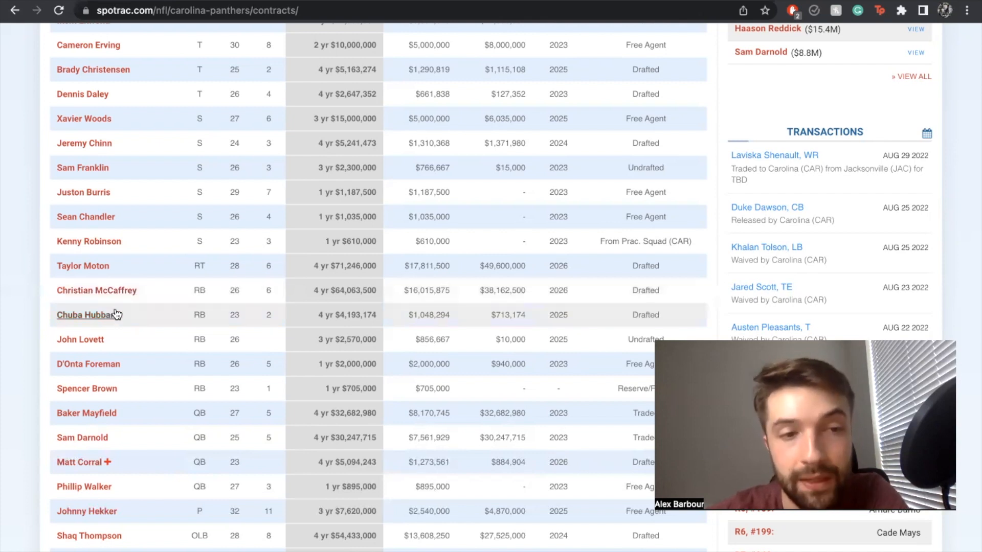
mouse_move(106, 361)
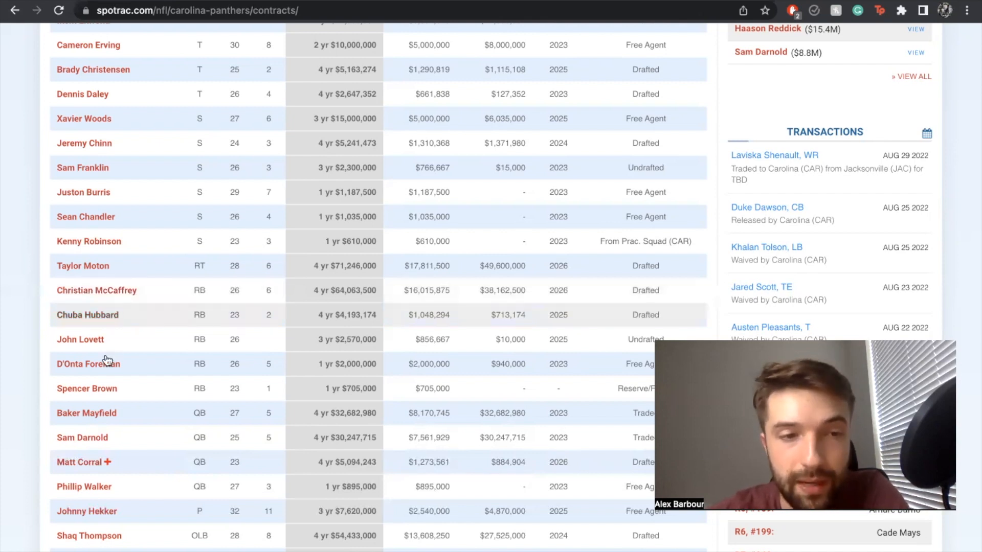
mouse_move(88, 315)
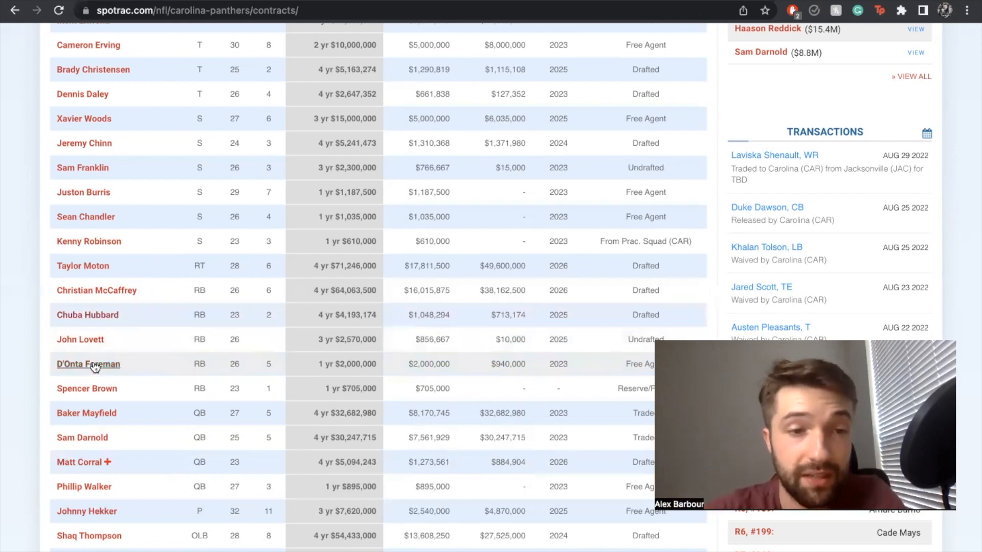
scroll("down", 3)
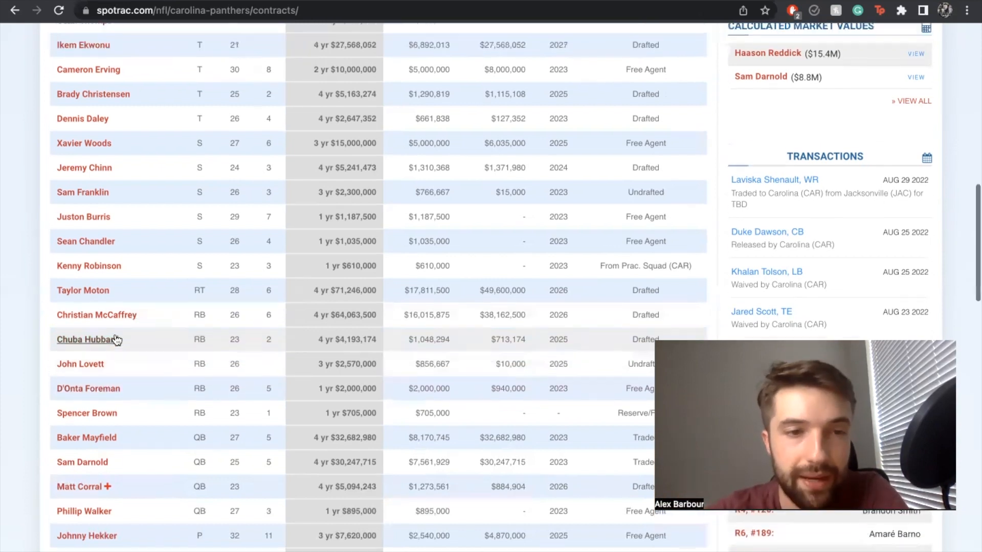
scroll("up", 3)
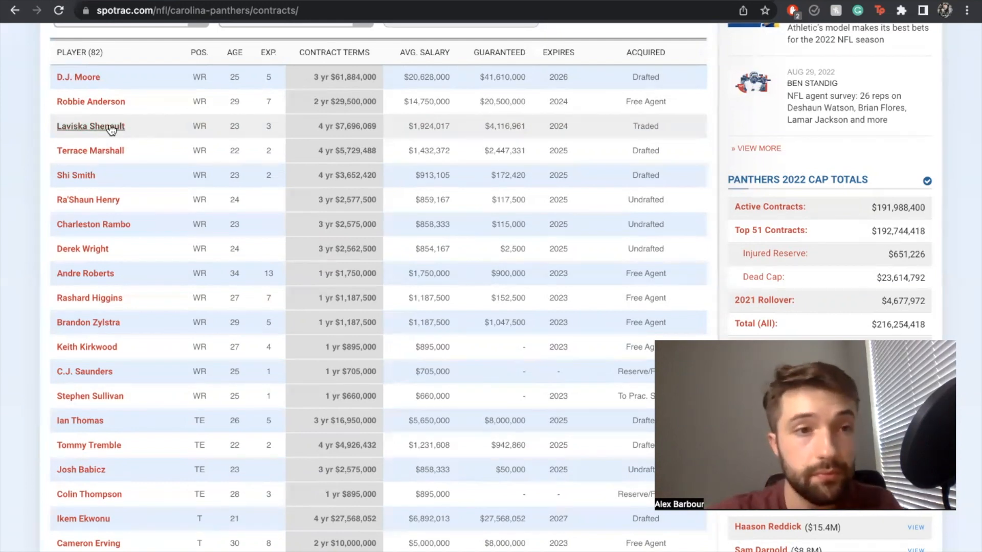
scroll("down", 3)
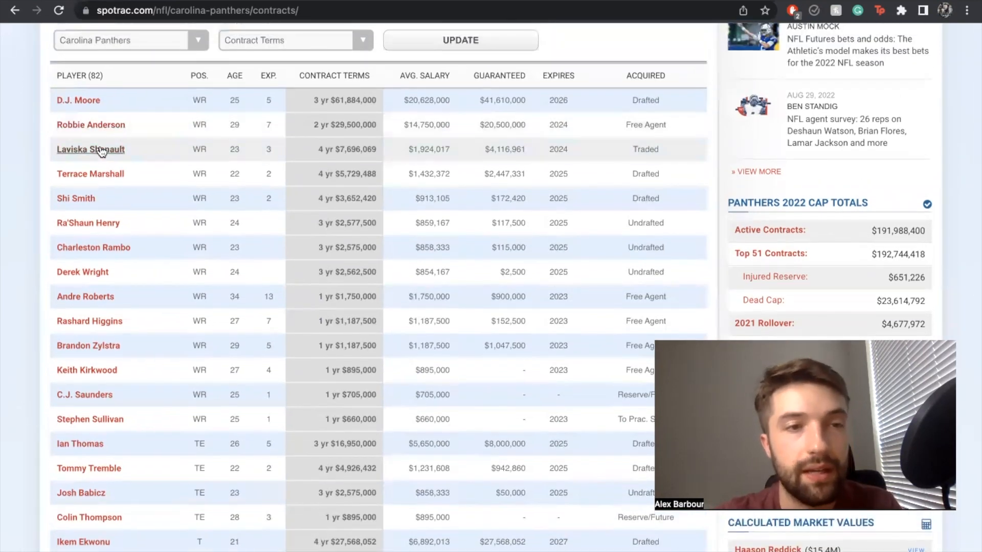
mouse_move(109, 171)
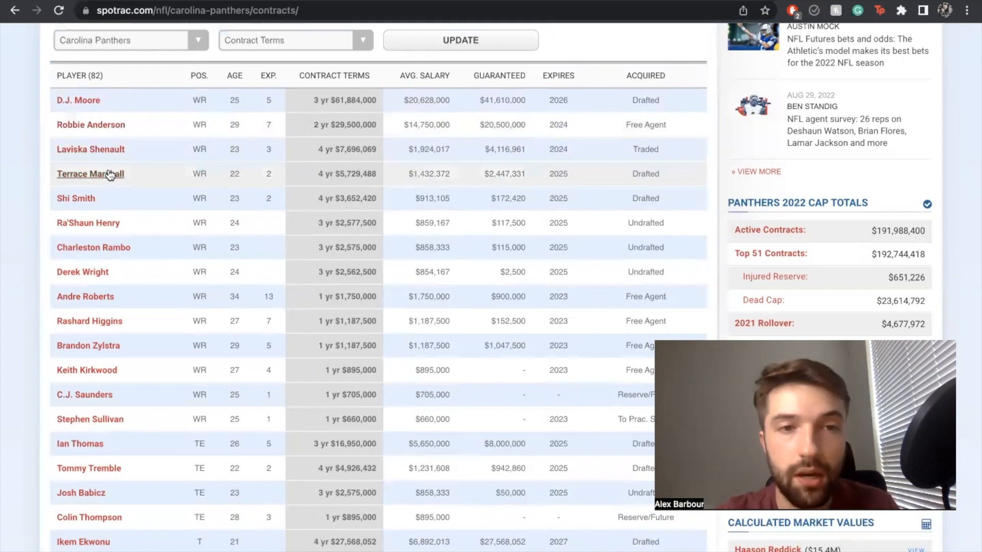
mouse_move(127, 157)
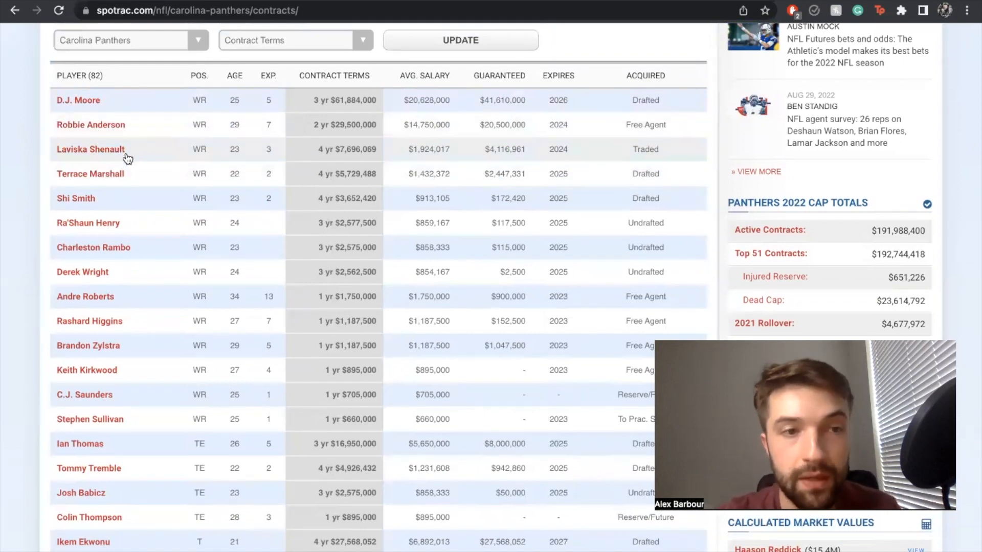
mouse_move(132, 183)
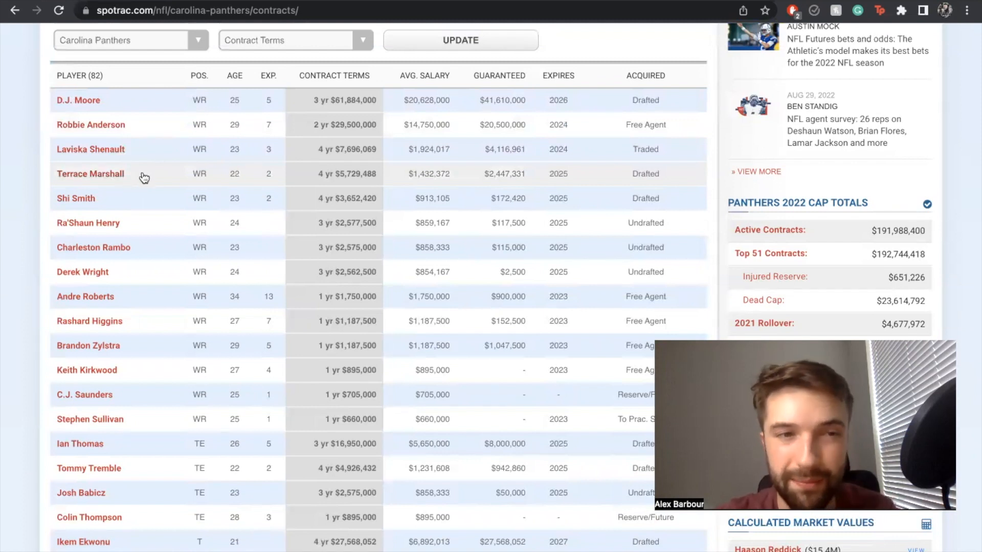
mouse_move(113, 224)
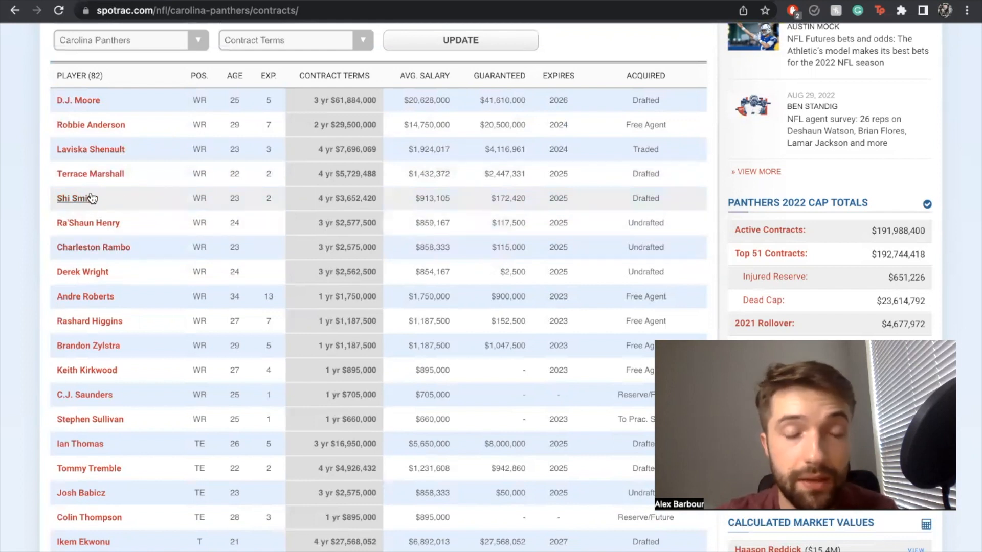
mouse_move(120, 197)
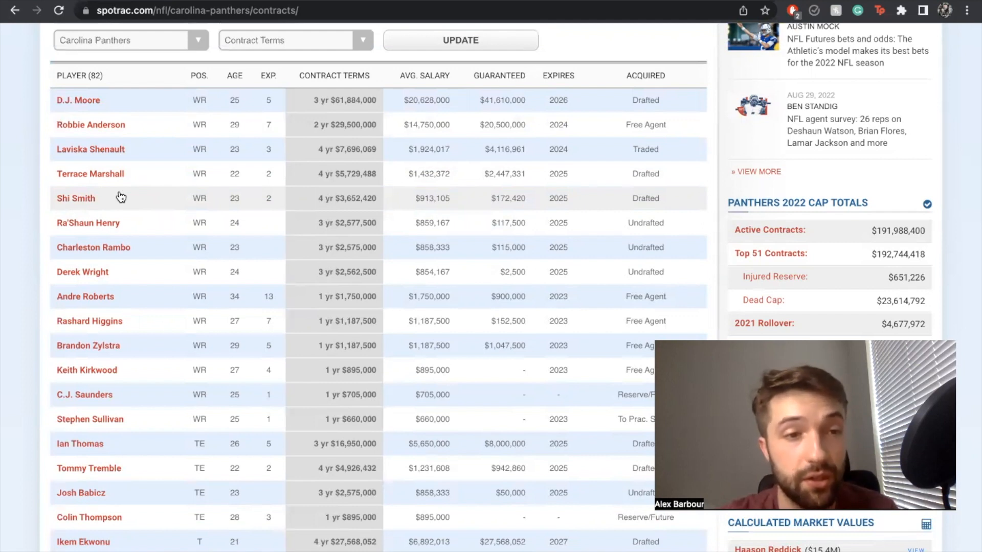
scroll("down", 3)
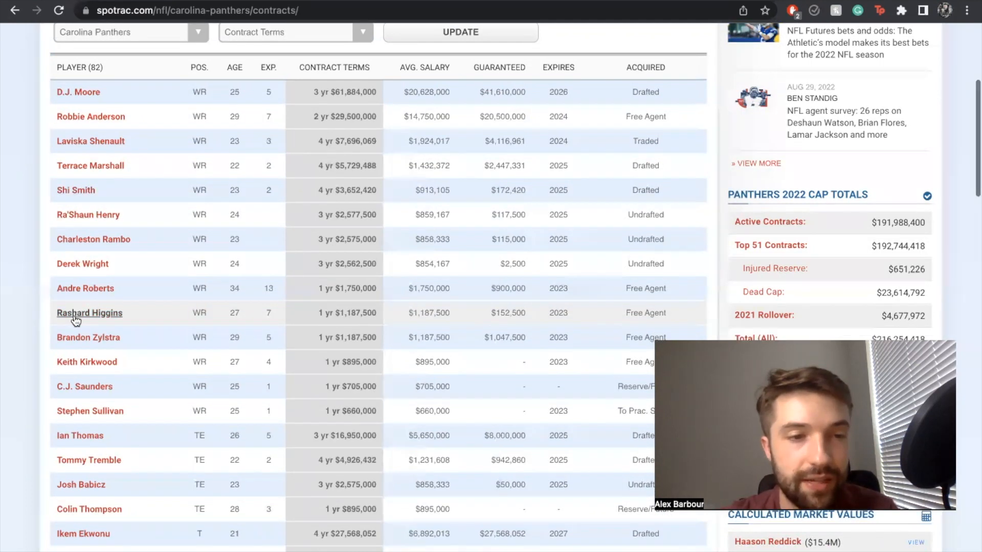
scroll("down", 3)
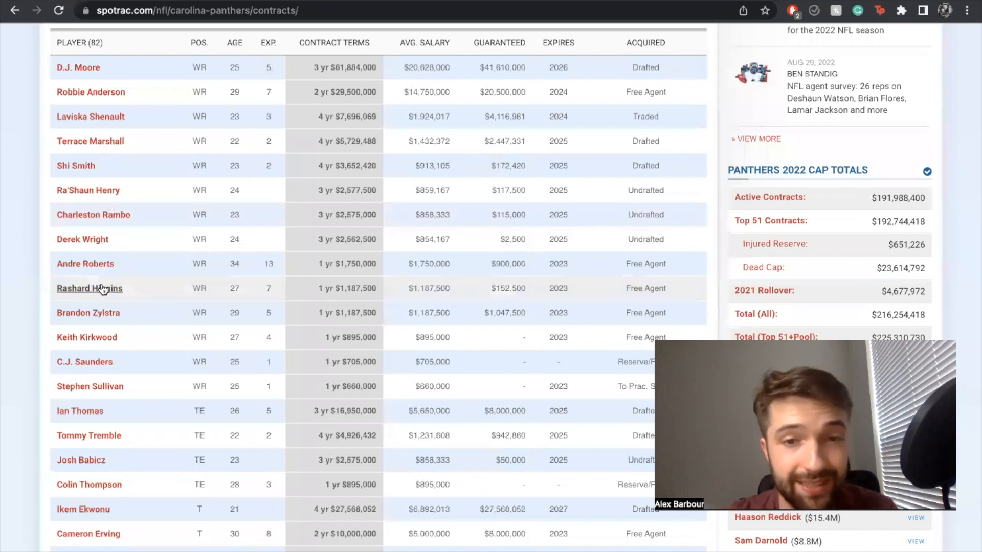
mouse_move(126, 258)
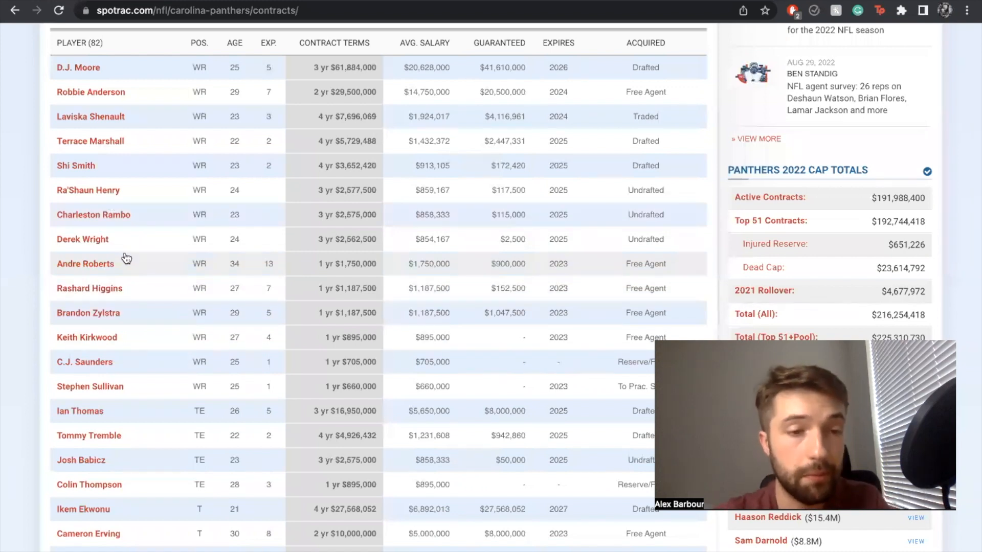
scroll("down", 3)
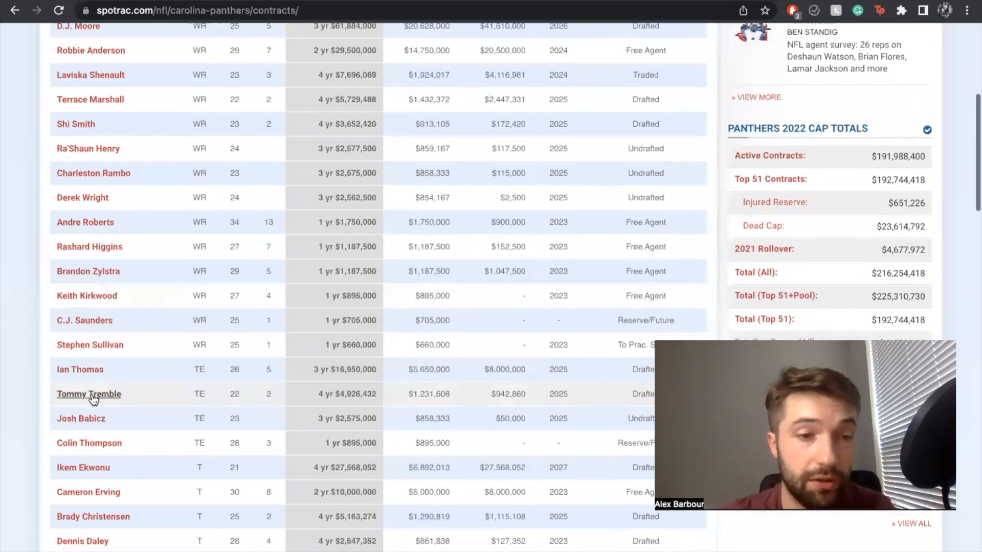
scroll("down", 3)
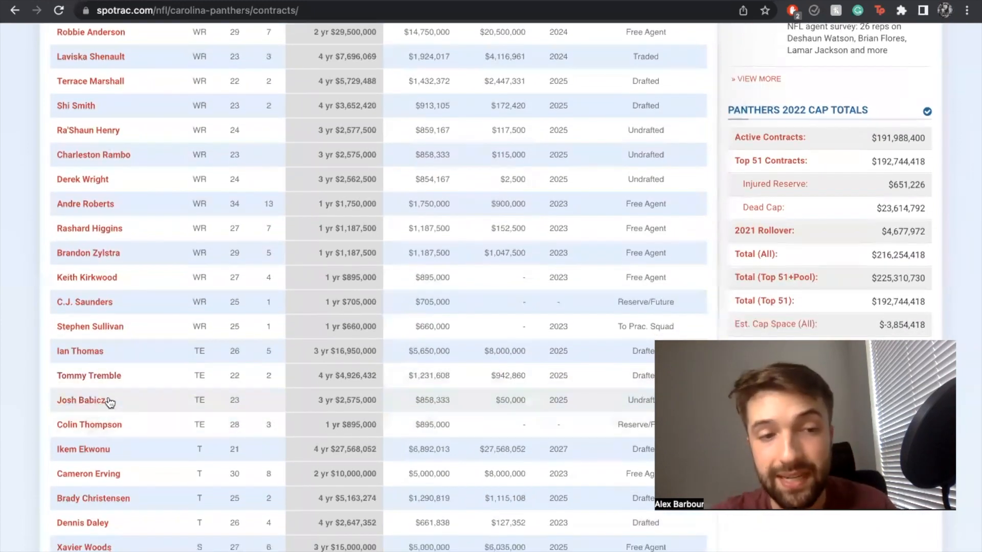
mouse_move(89, 376)
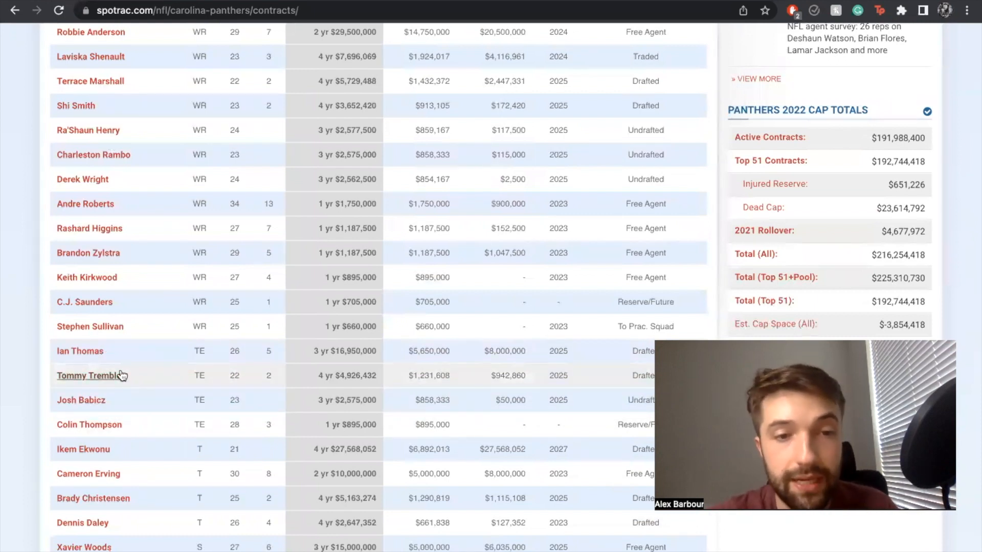
scroll("down", 3)
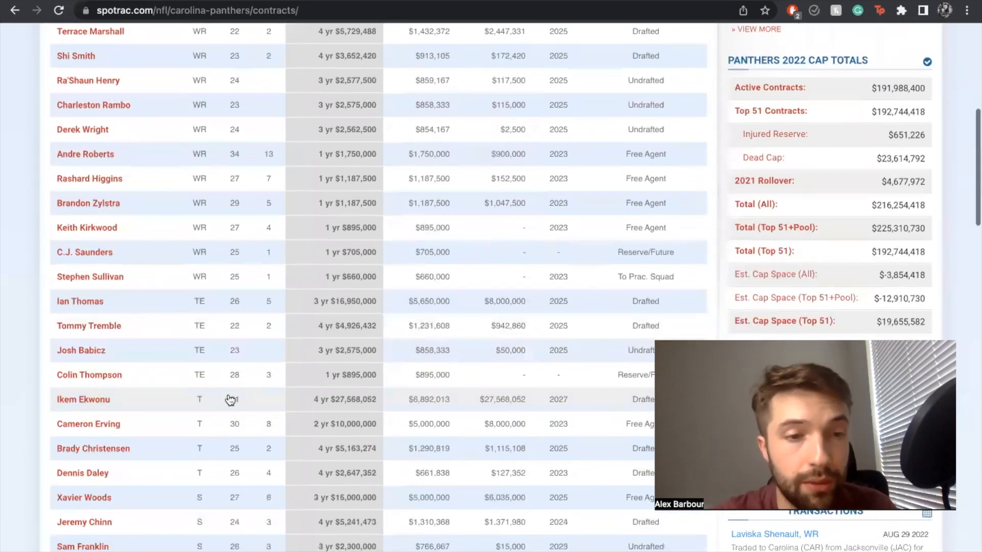
scroll("down", 3)
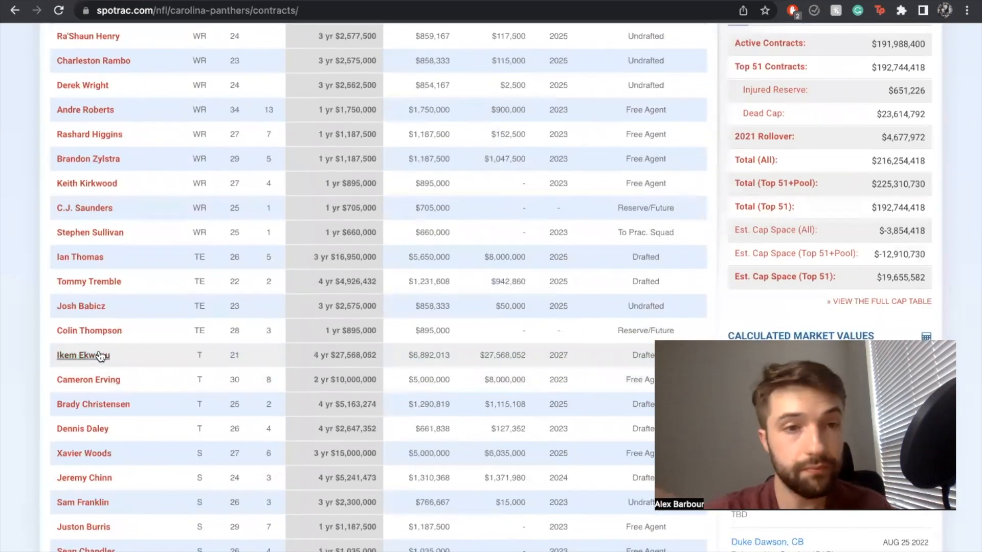
scroll("down", 3)
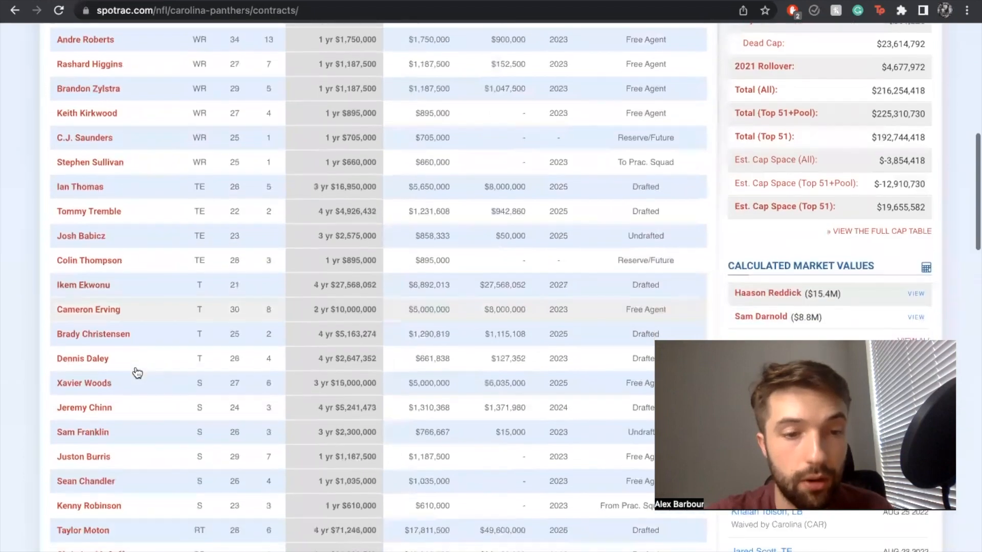
scroll("down", 3)
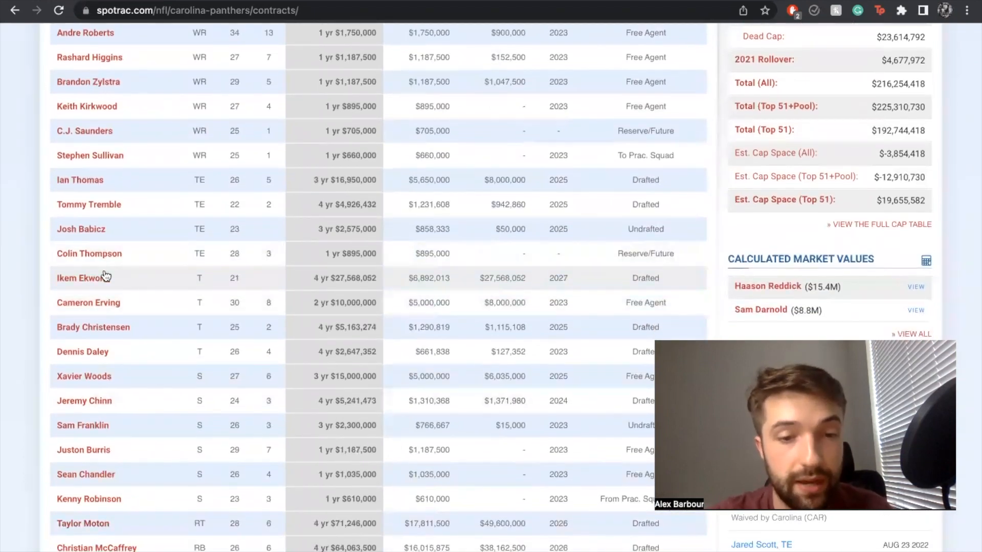
mouse_move(206, 523)
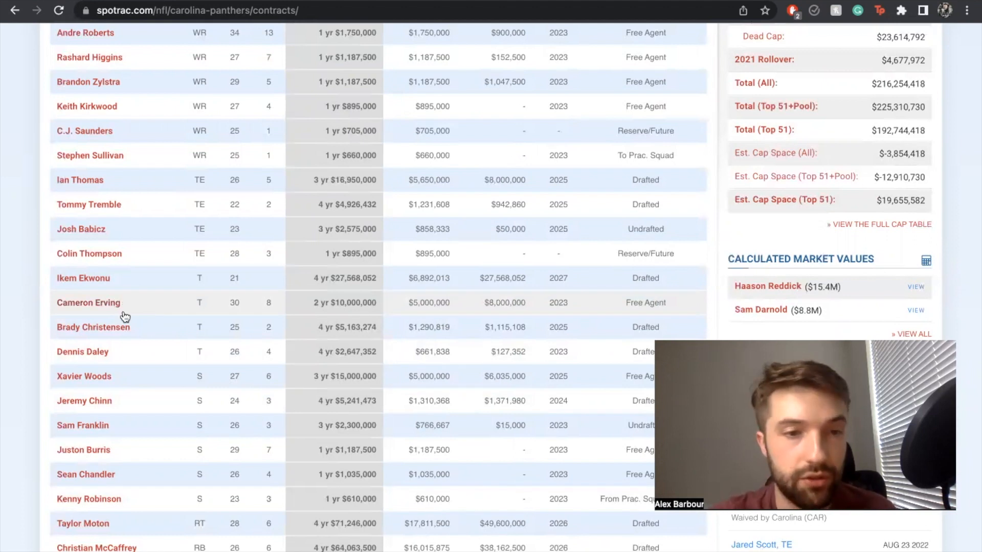
mouse_move(93, 328)
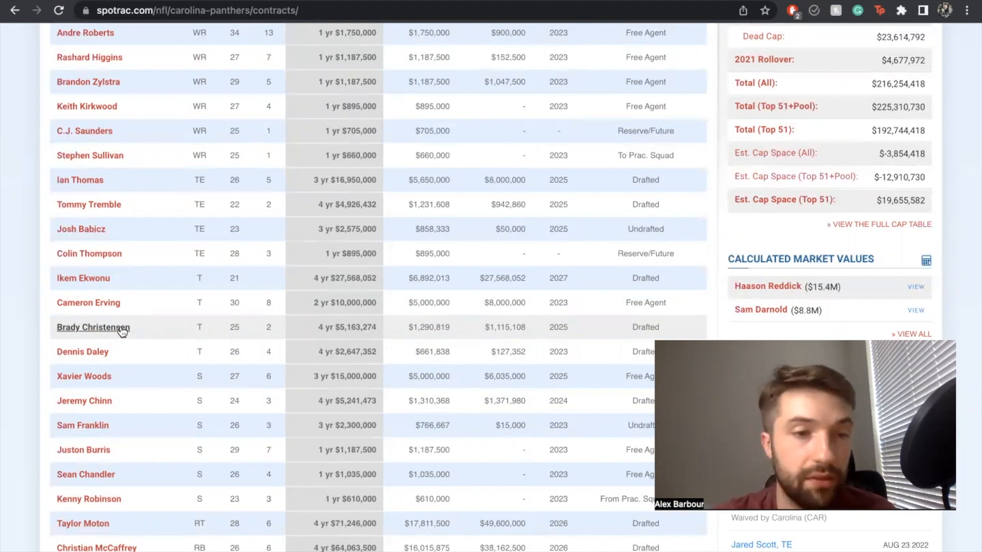
Continue down the contracts table to the lower position groups and recent transactions.
scroll("down", 3)
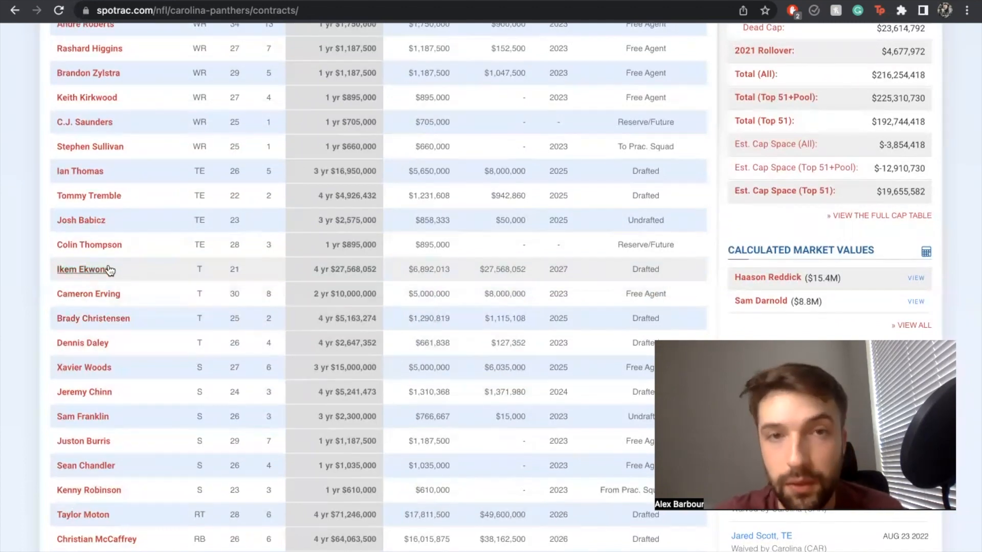
mouse_move(93, 318)
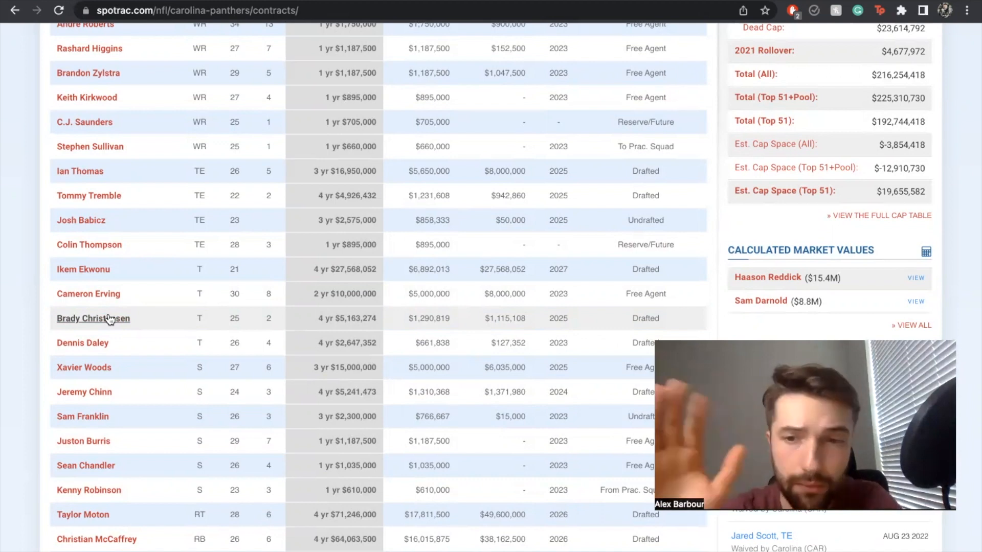
scroll("down", 3)
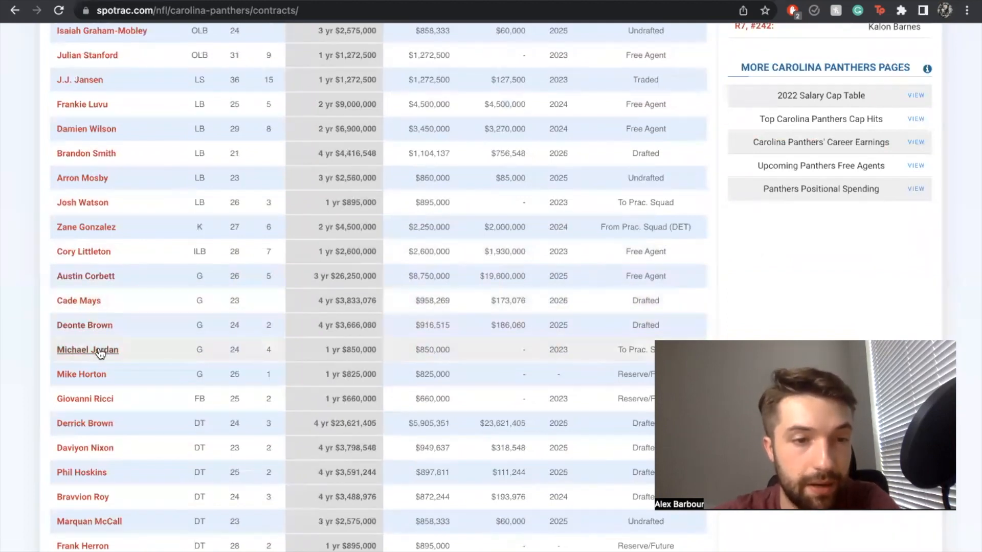
mouse_move(88, 299)
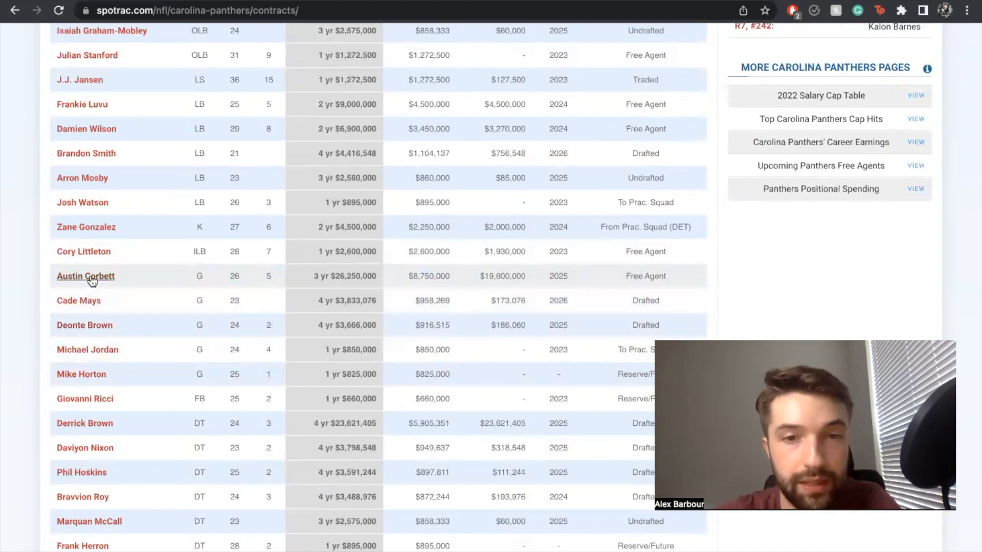
mouse_move(92, 283)
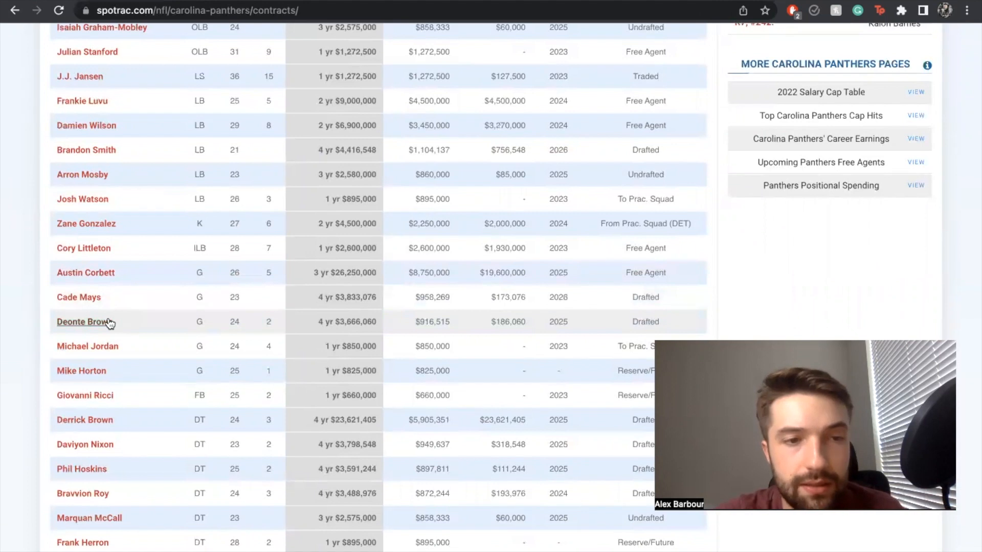
mouse_move(122, 300)
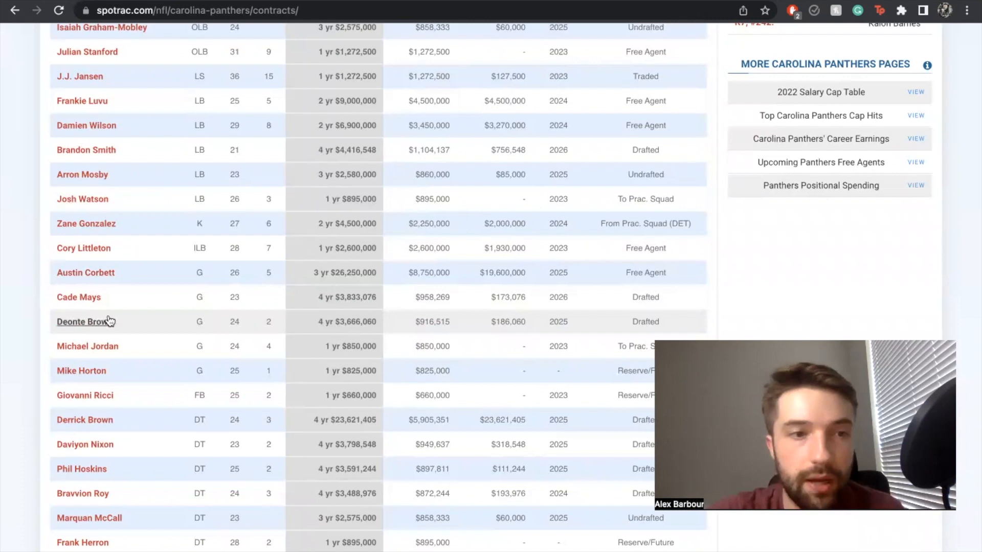
scroll("down", 3)
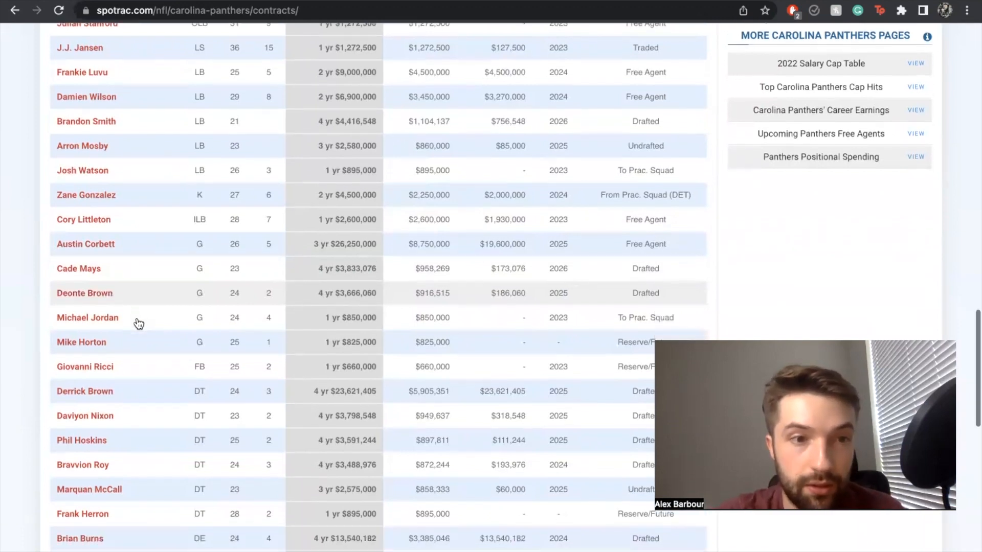
mouse_move(121, 349)
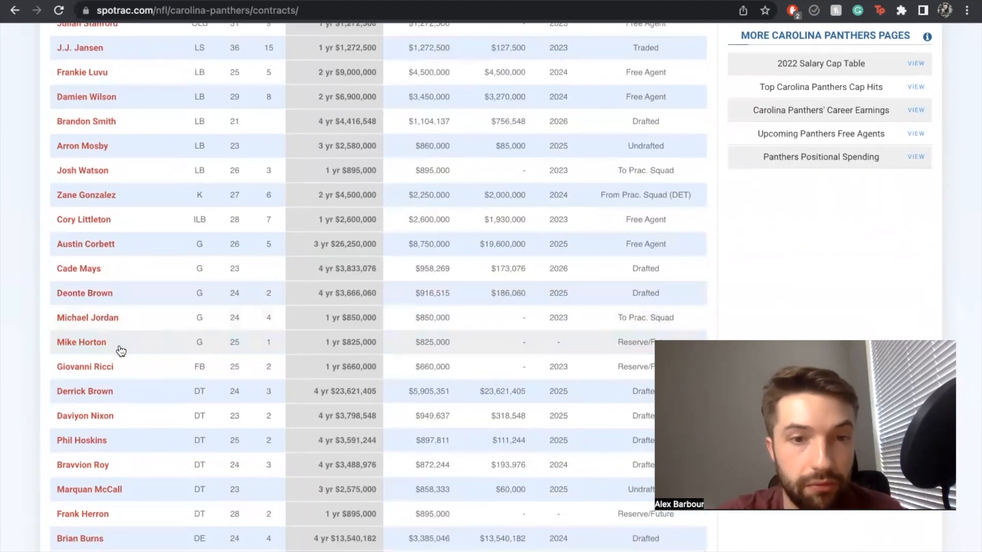
scroll("down", 3)
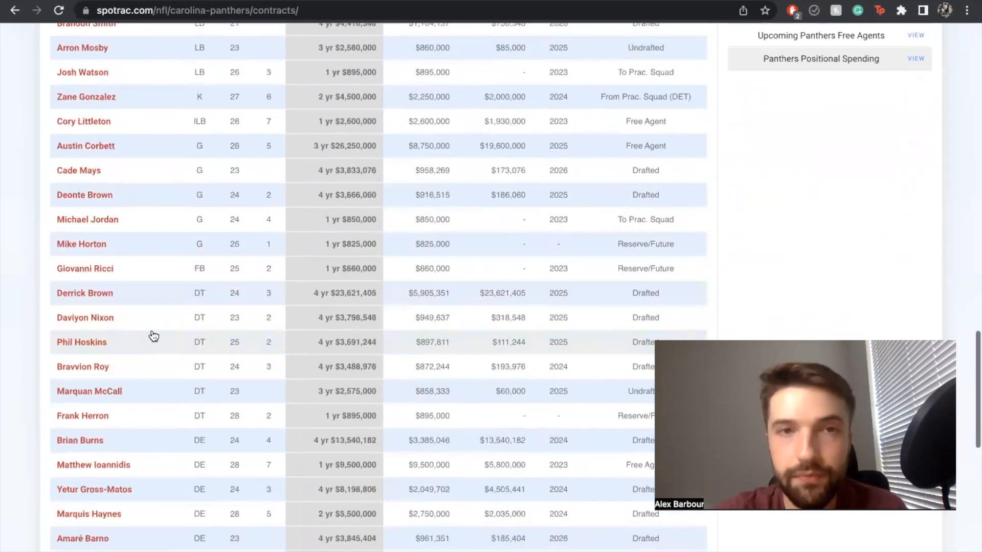
scroll("down", 3)
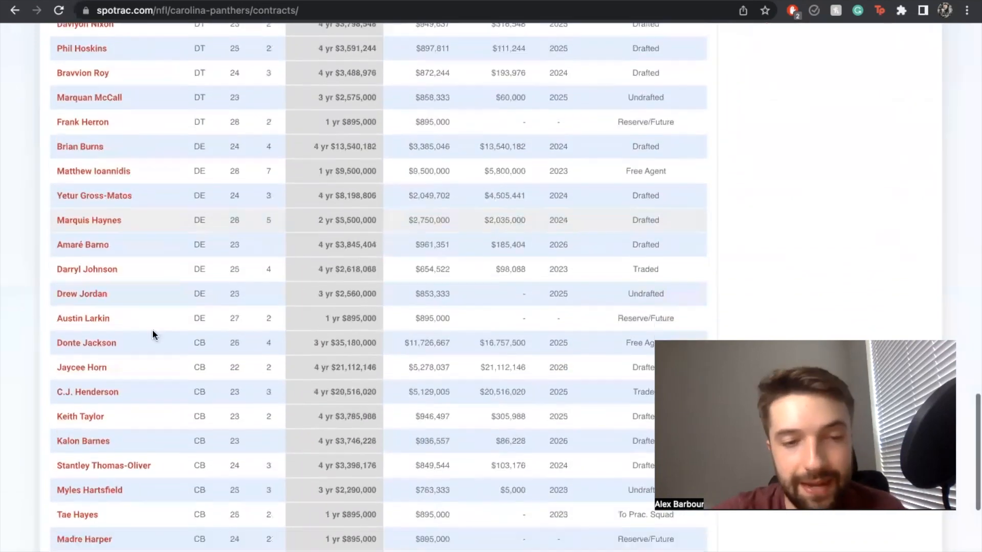
scroll("down", 3)
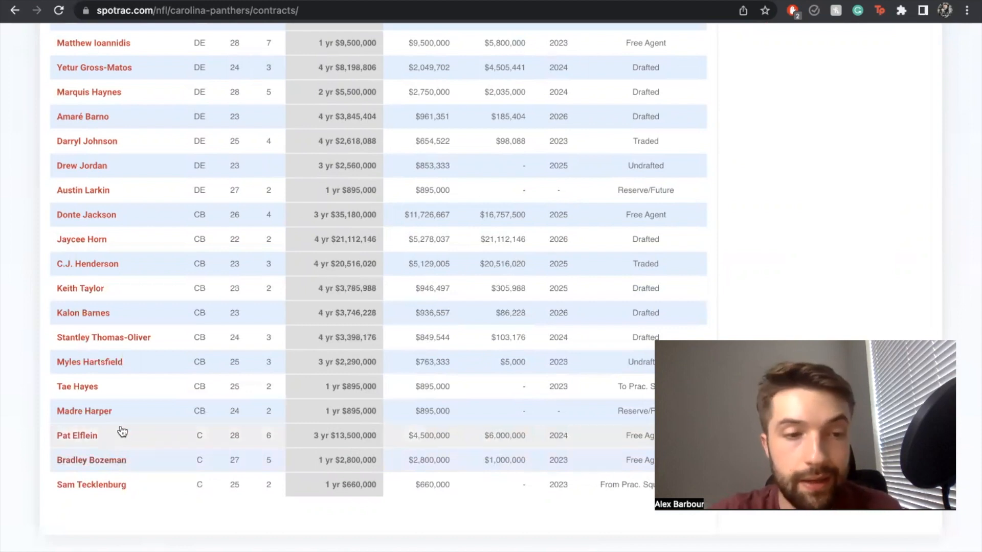
scroll("up", 3)
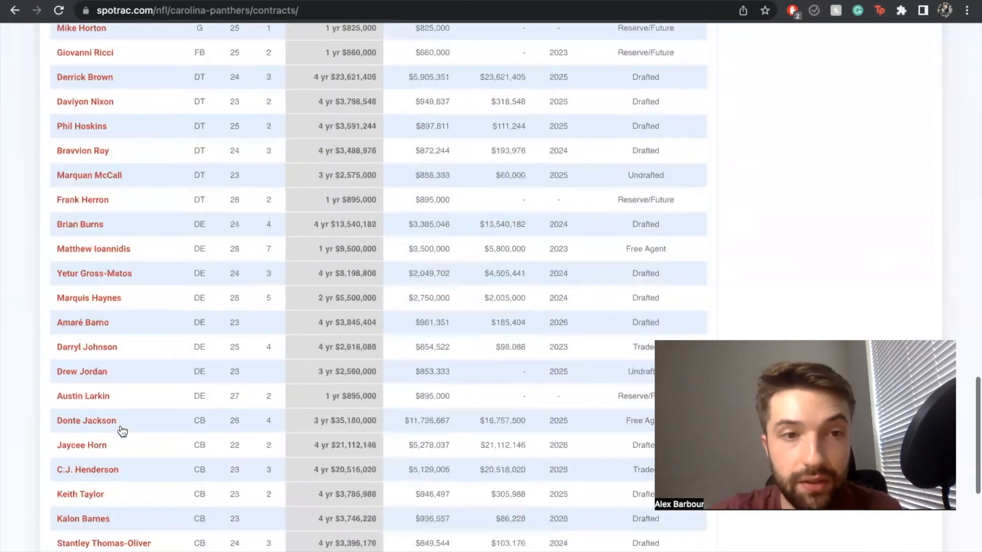
scroll("up", 3)
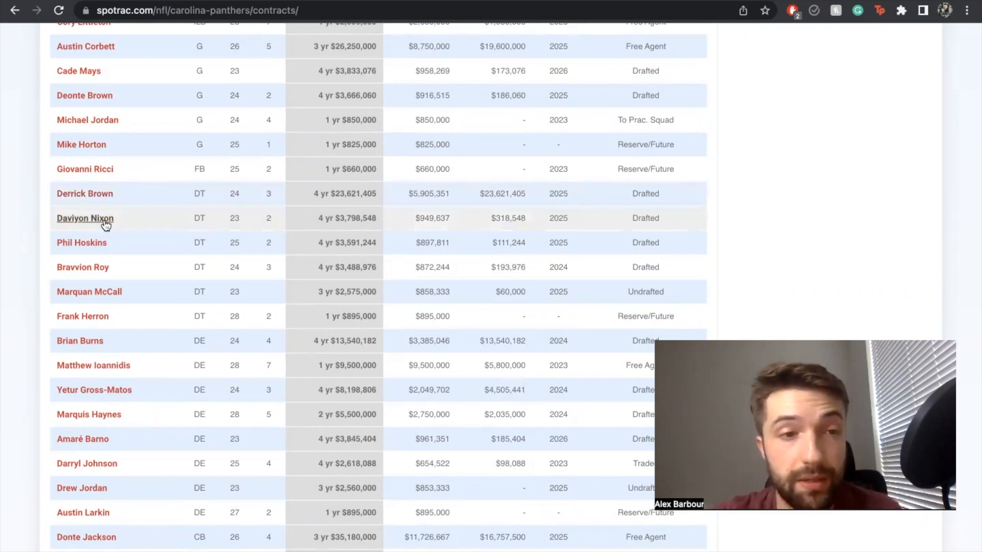
mouse_move(115, 257)
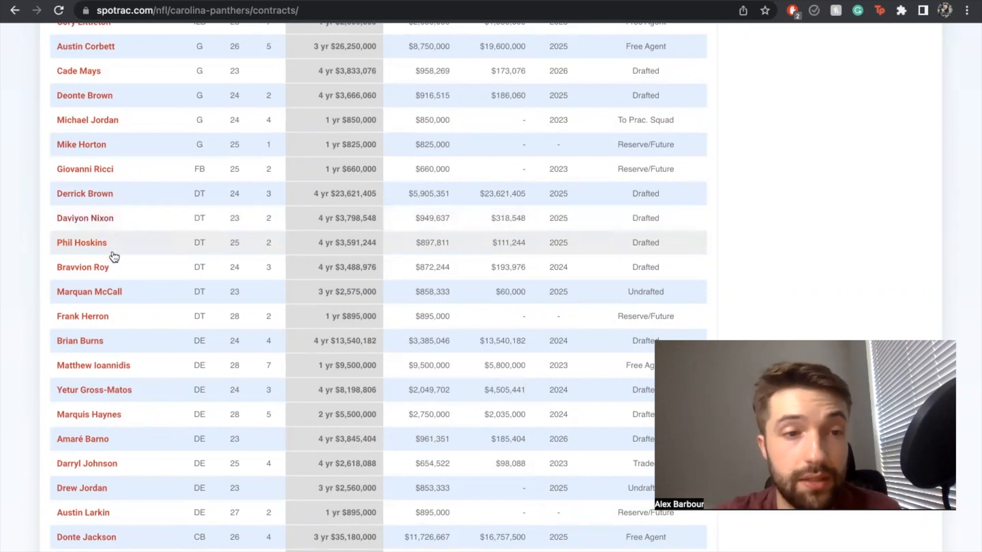
scroll("down", 3)
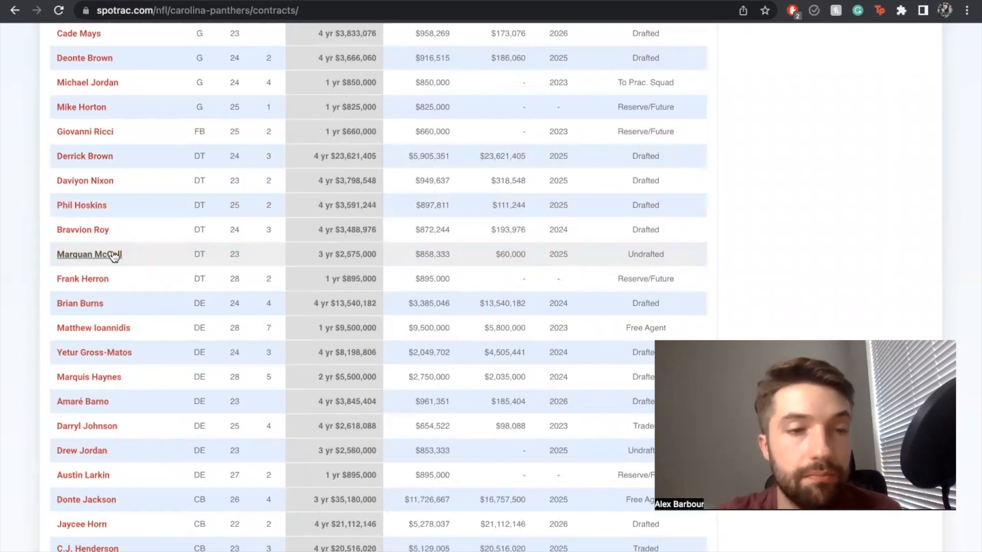
scroll("down", 3)
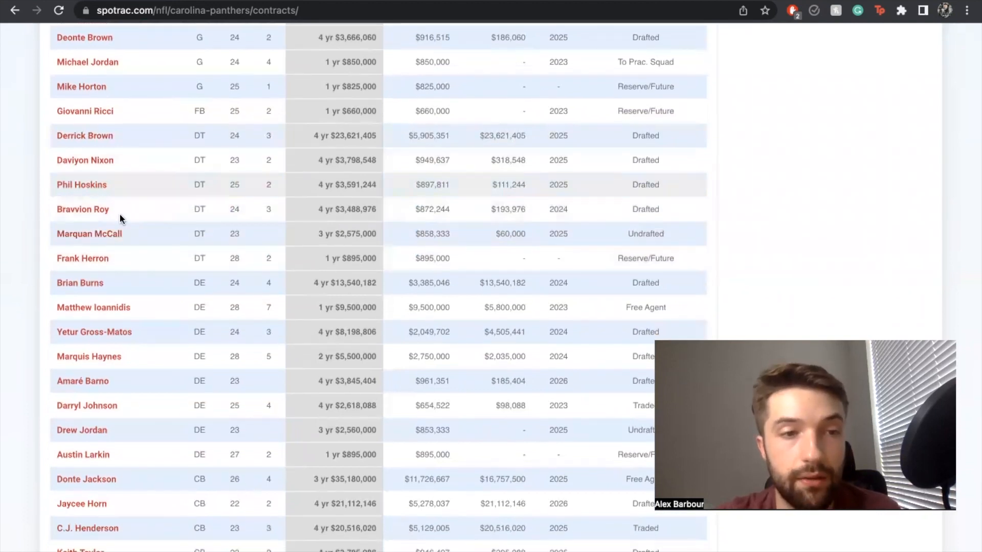
mouse_move(120, 139)
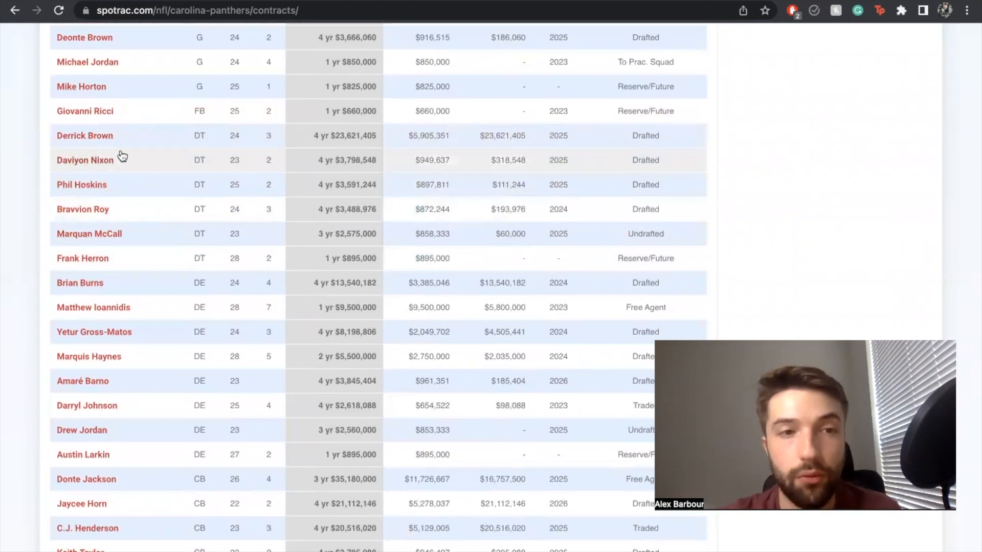
mouse_move(85, 159)
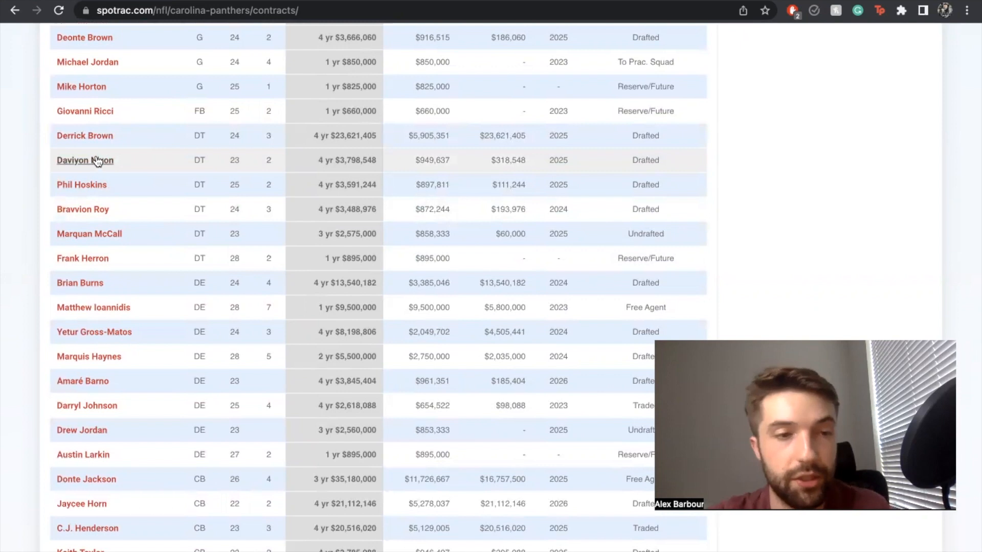
mouse_move(98, 196)
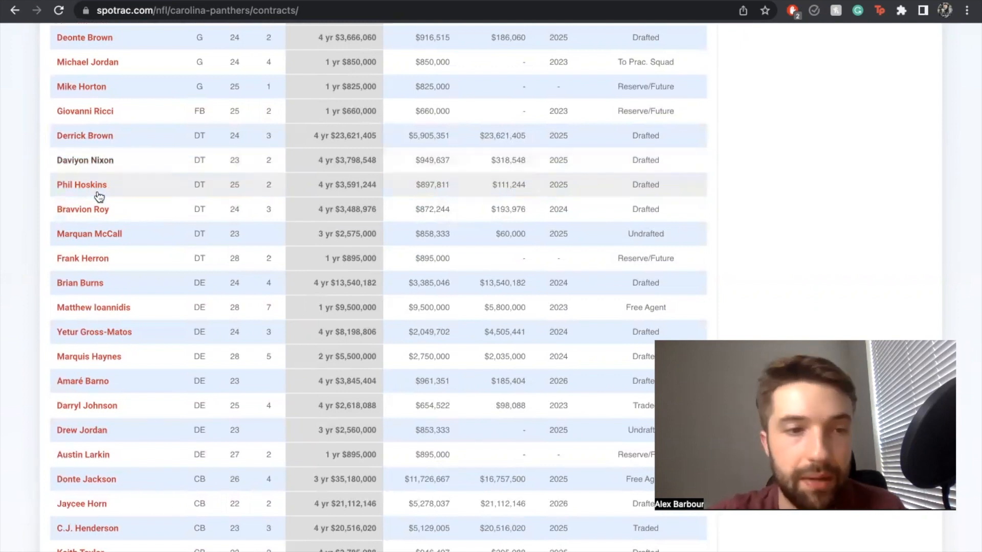
scroll("down", 3)
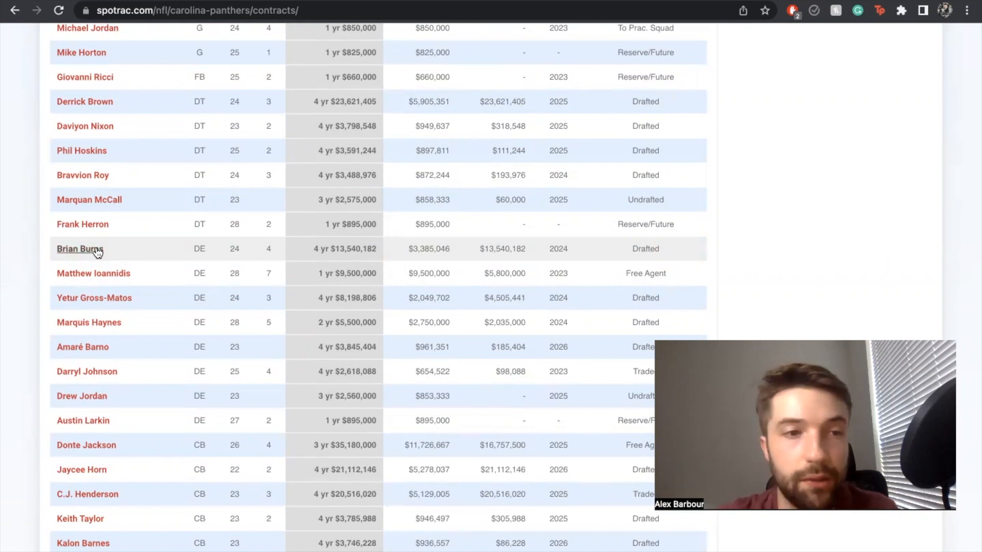
mouse_move(105, 277)
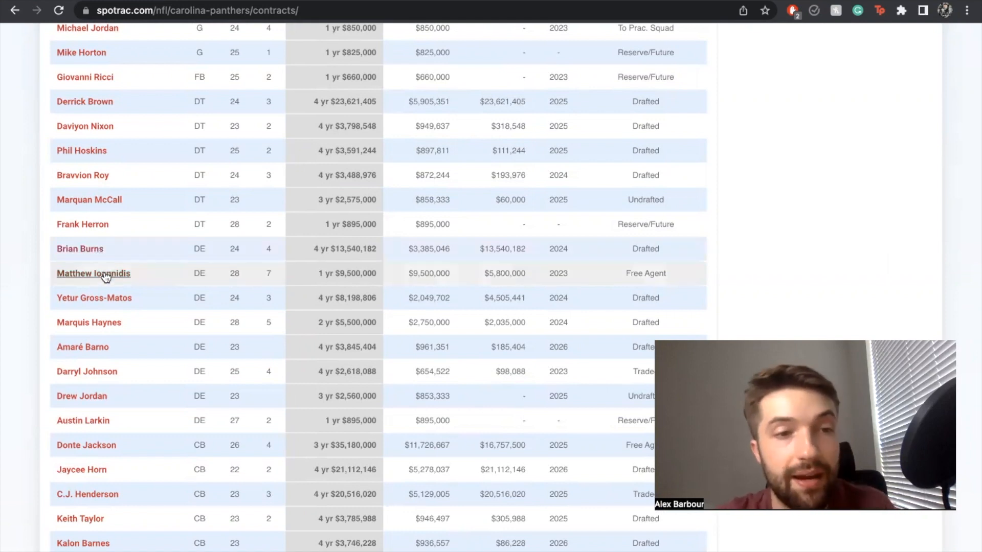
mouse_move(94, 298)
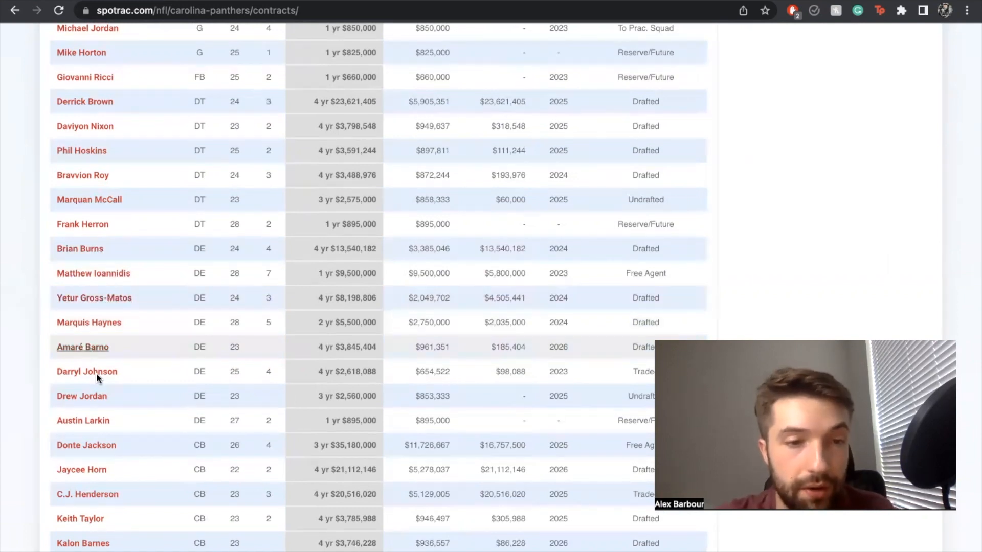
scroll("down", 3)
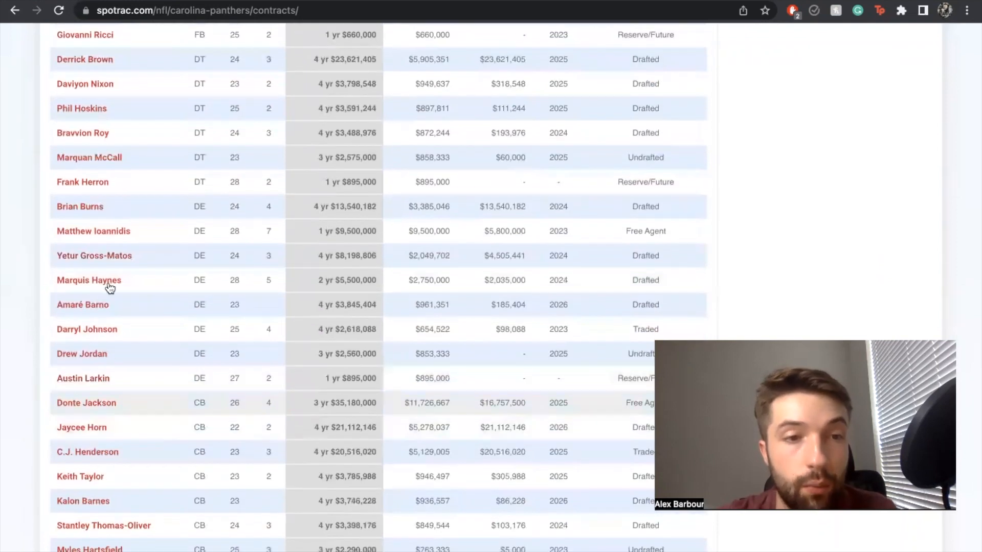
scroll("up", 3)
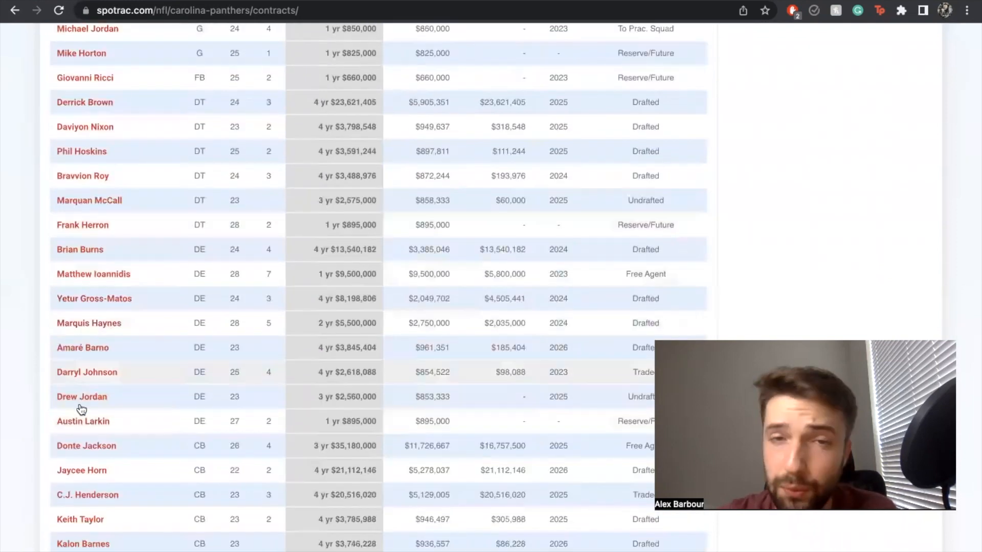
scroll("up", 3)
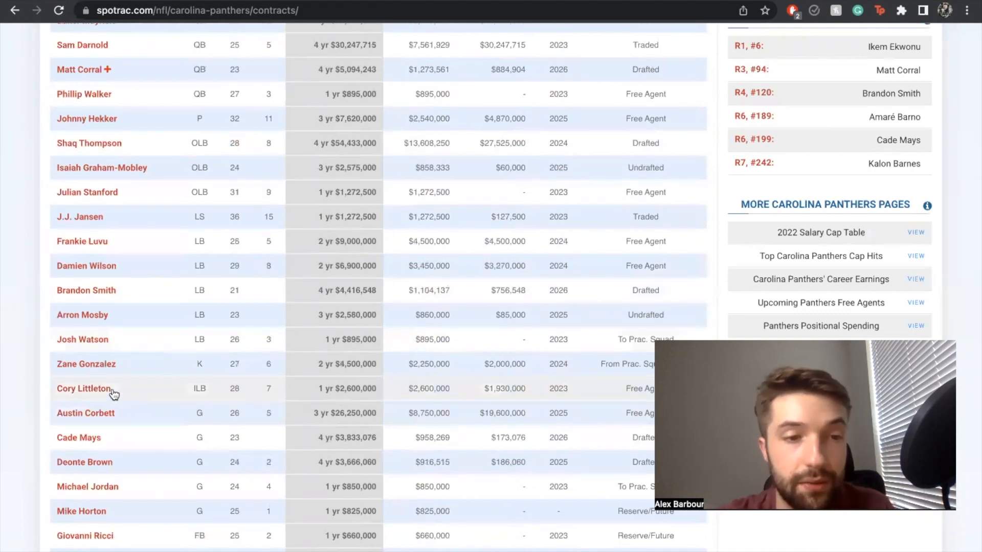
mouse_move(97, 289)
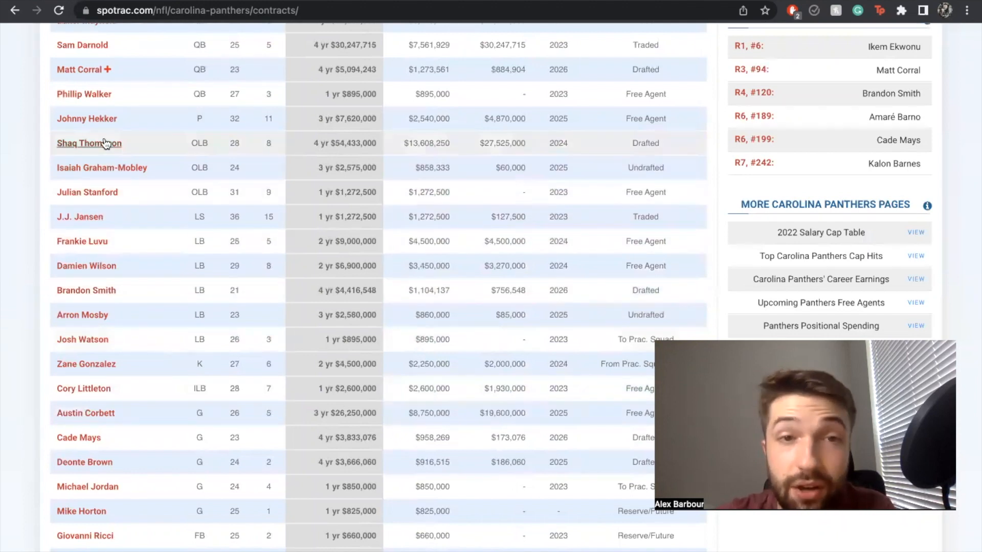
mouse_move(95, 196)
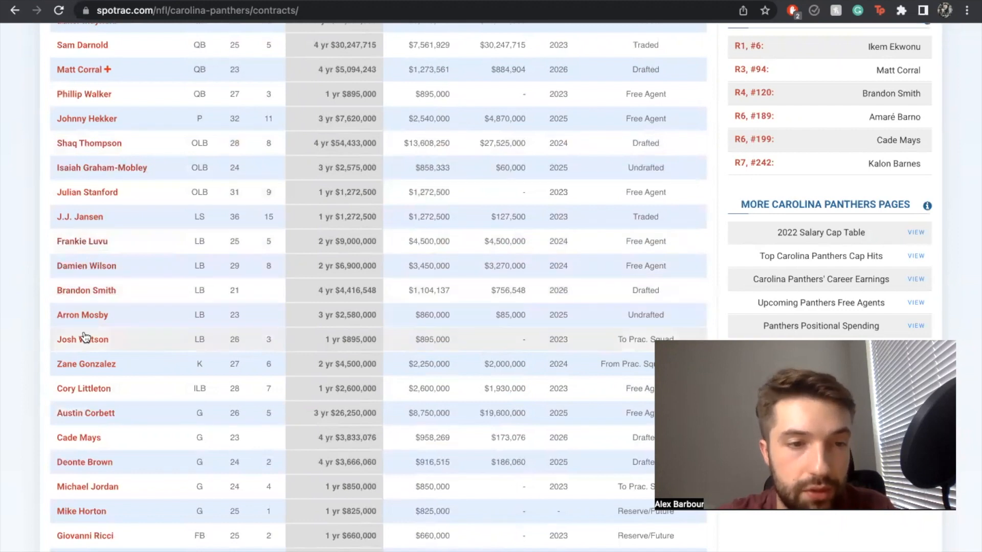
mouse_move(86, 277)
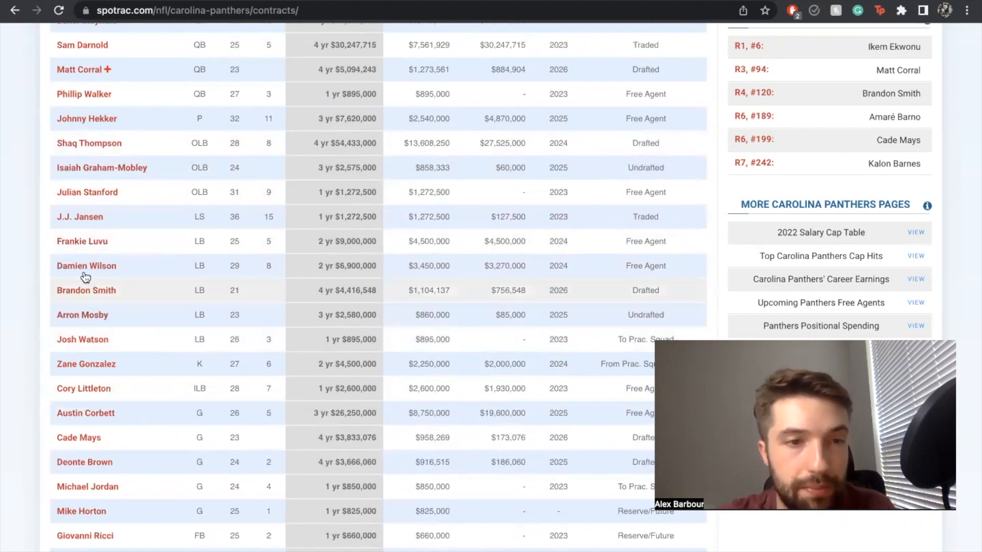
mouse_move(90, 213)
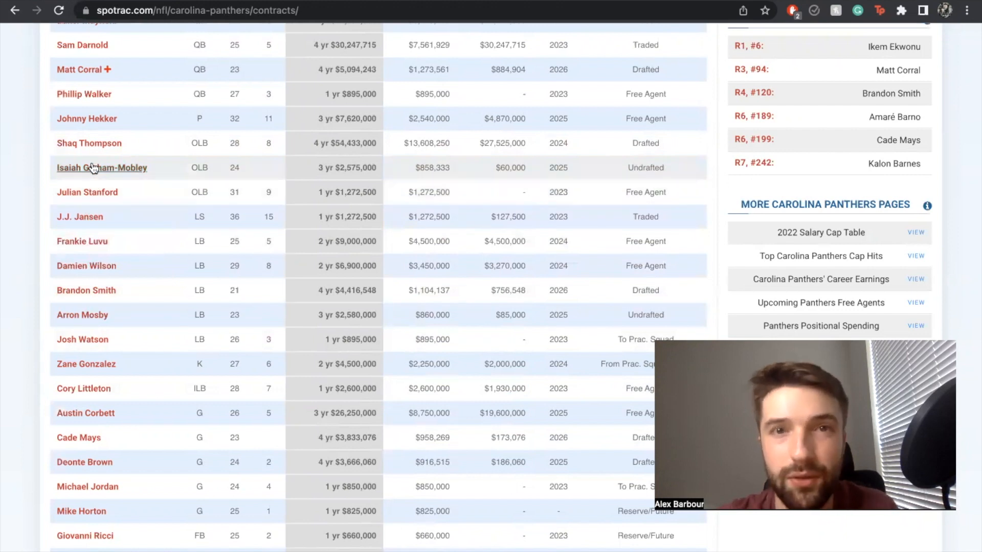
mouse_move(89, 143)
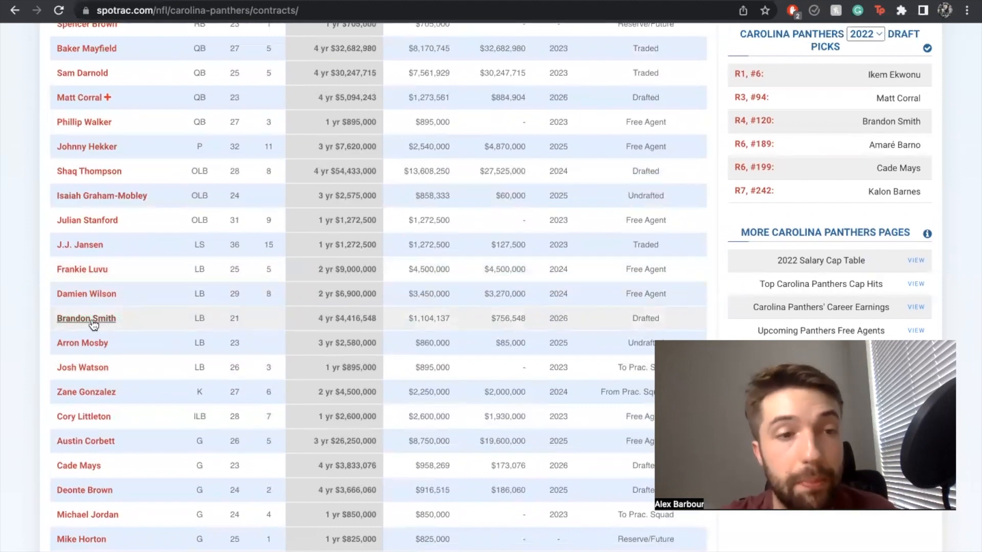
Scroll back up the table to the tackle, safety and running back contracts.
scroll("up", 3)
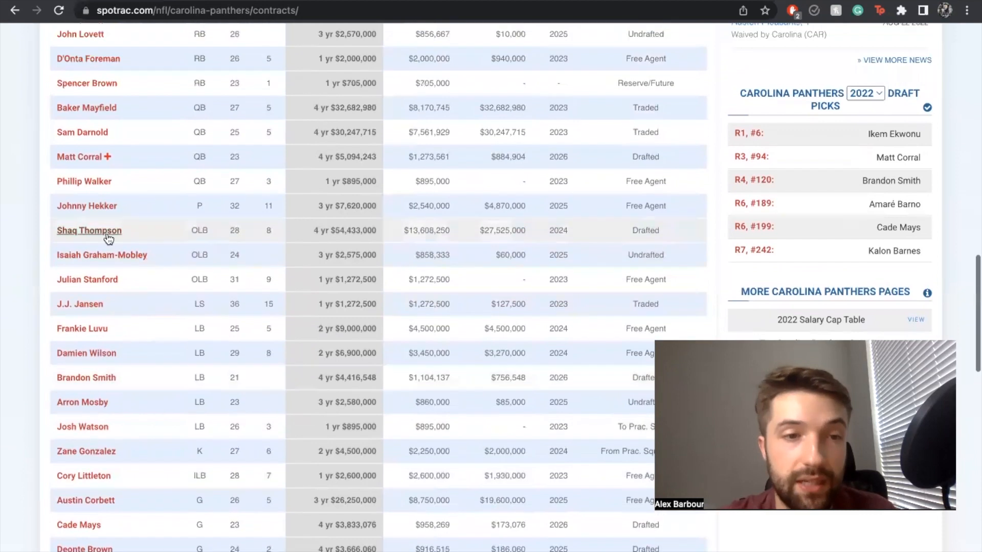
scroll("down", 3)
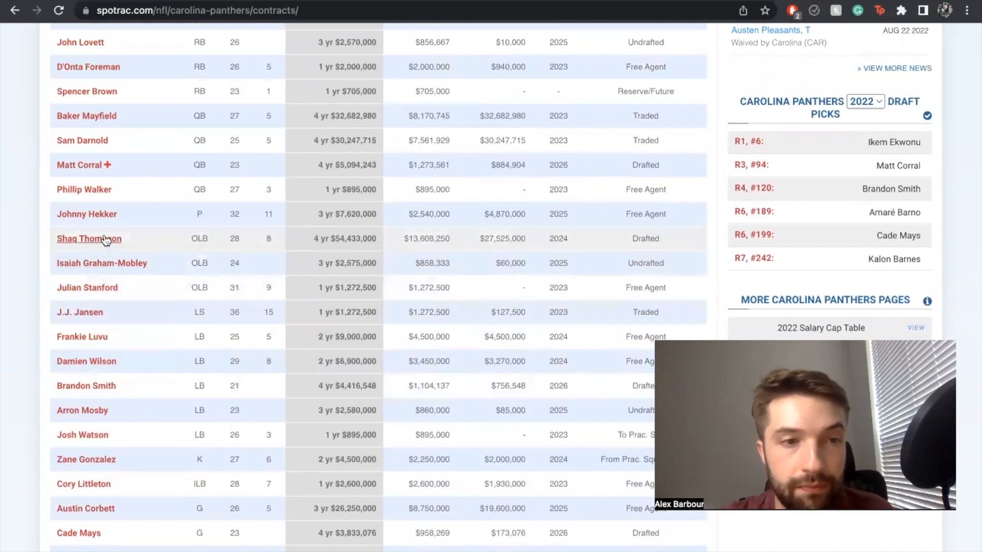
scroll("down", 3)
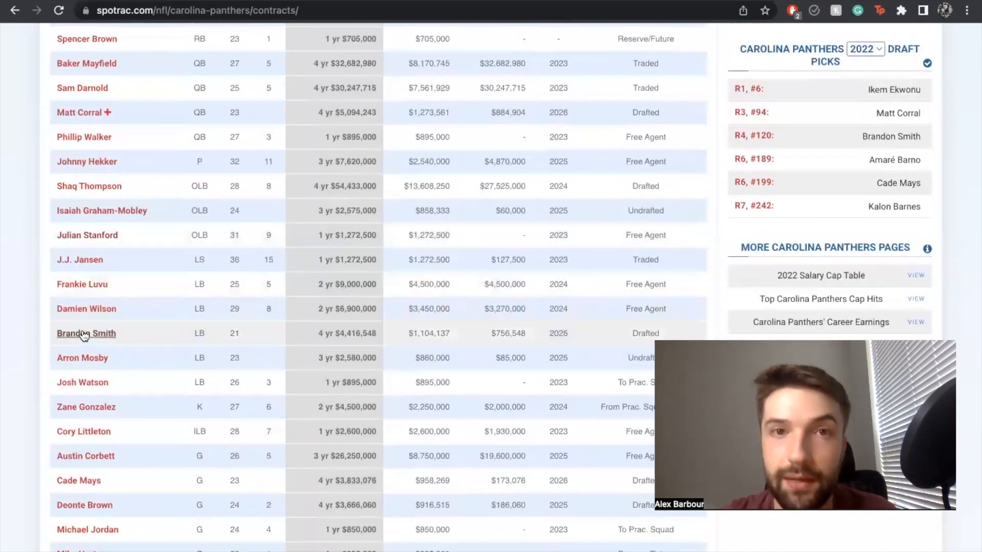
scroll("up", 3)
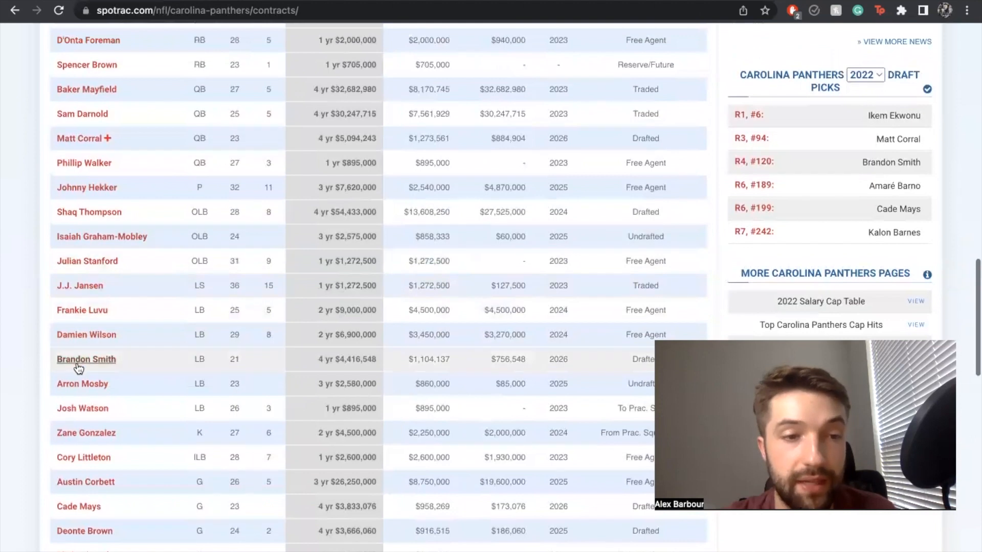
scroll("up", 3)
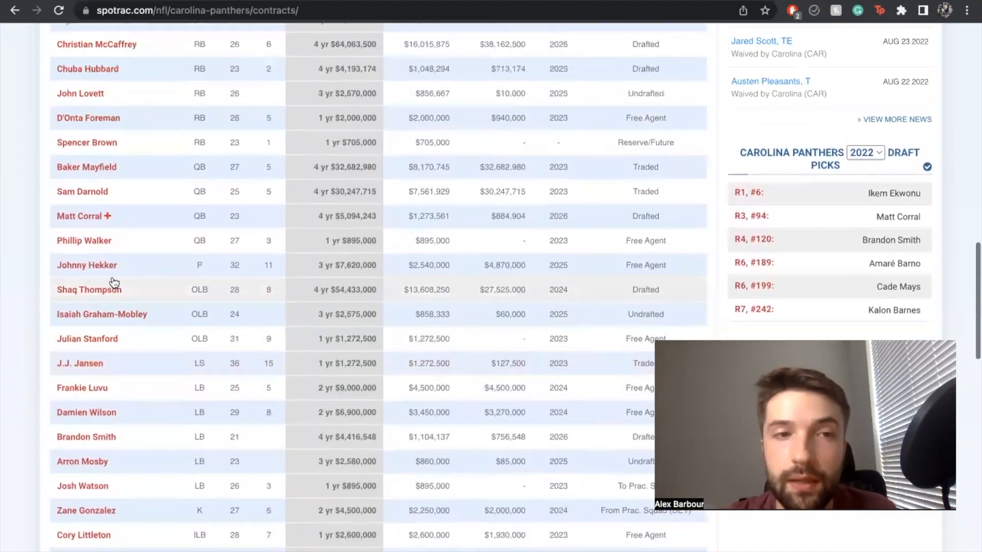
scroll("up", 3)
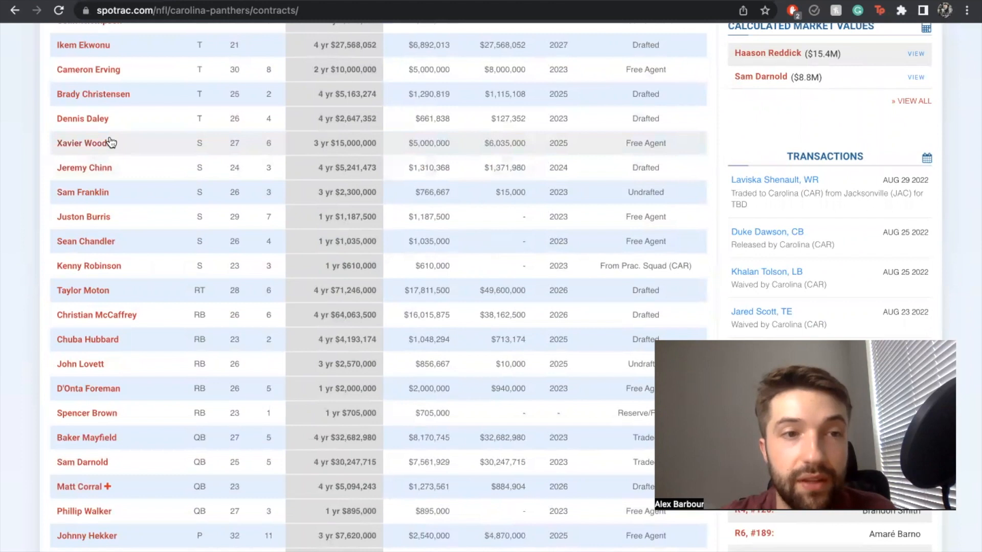
mouse_move(139, 156)
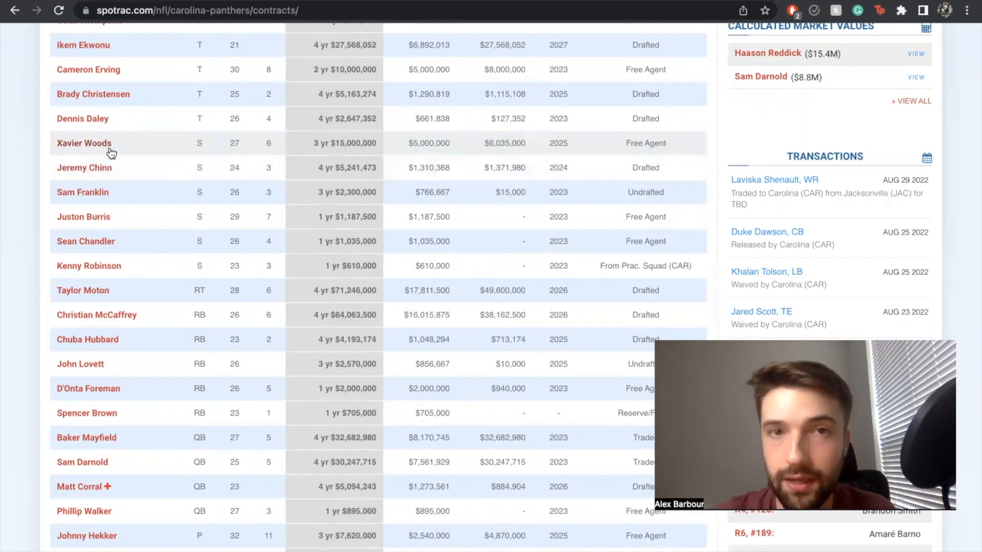
mouse_move(85, 167)
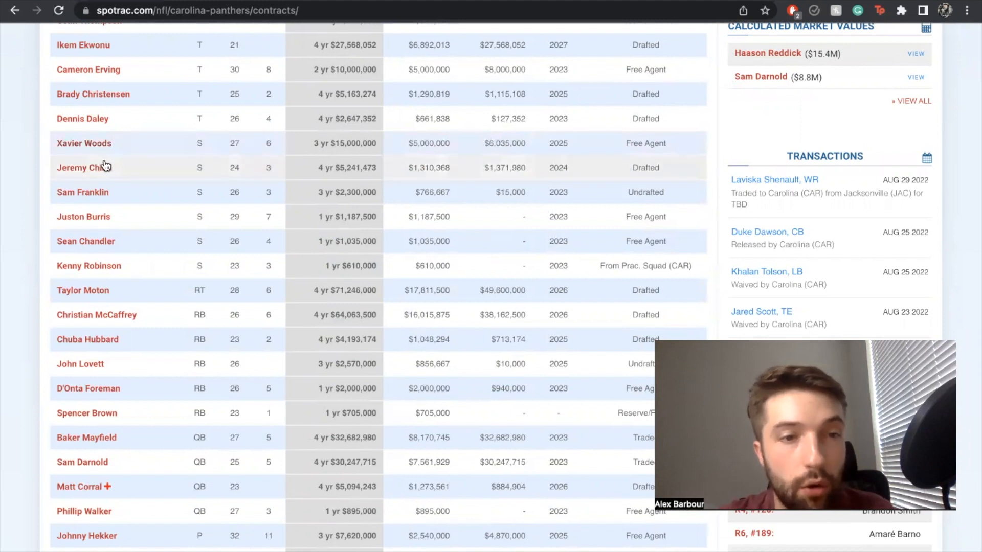
mouse_move(143, 243)
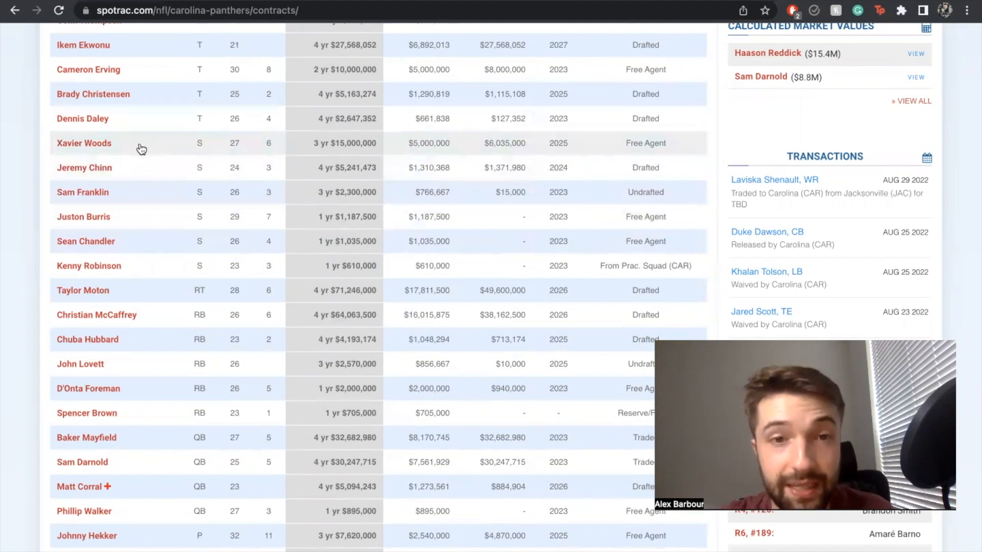
Scroll down to the defensive end and cornerback contracts, then back up toward the receivers and tight ends.
scroll("down", 3)
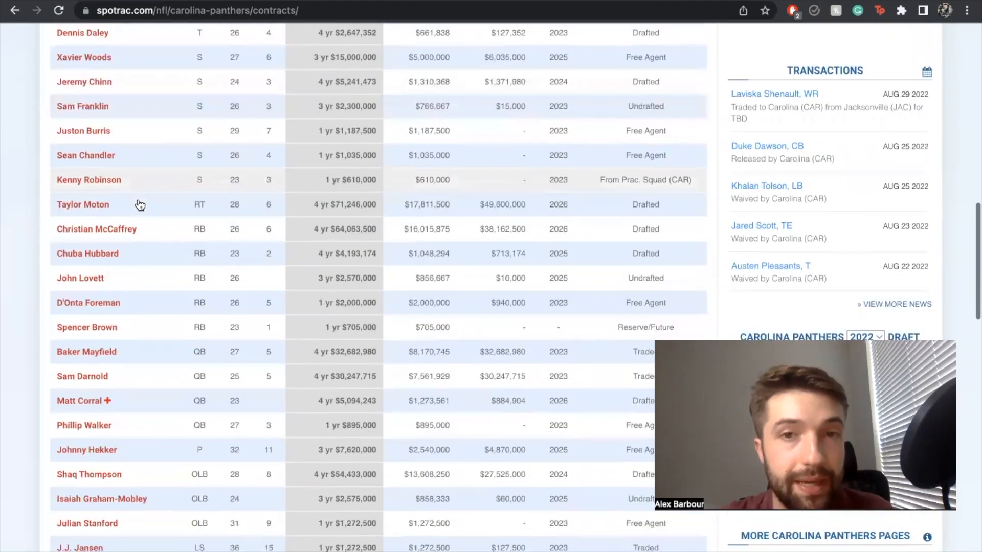
scroll("down", 3)
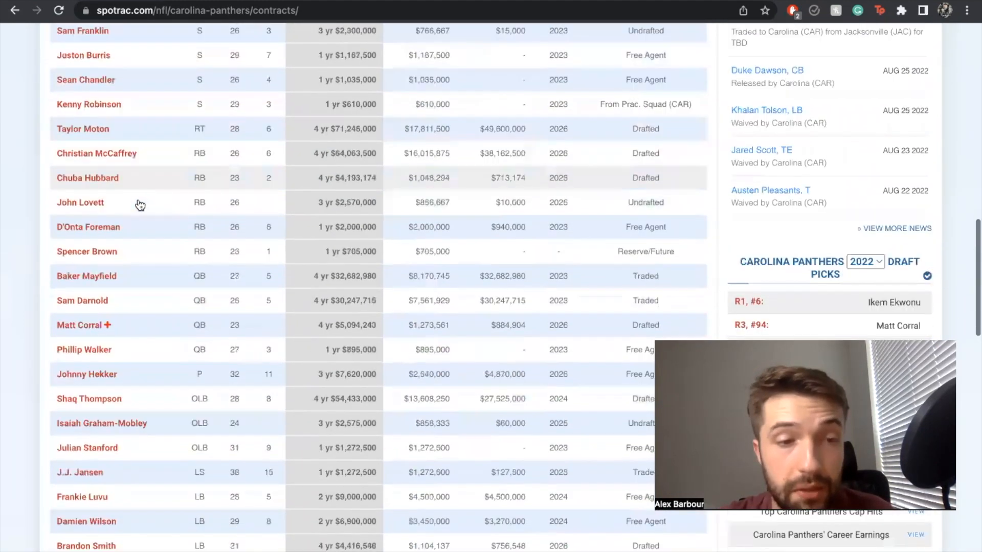
scroll("down", 3)
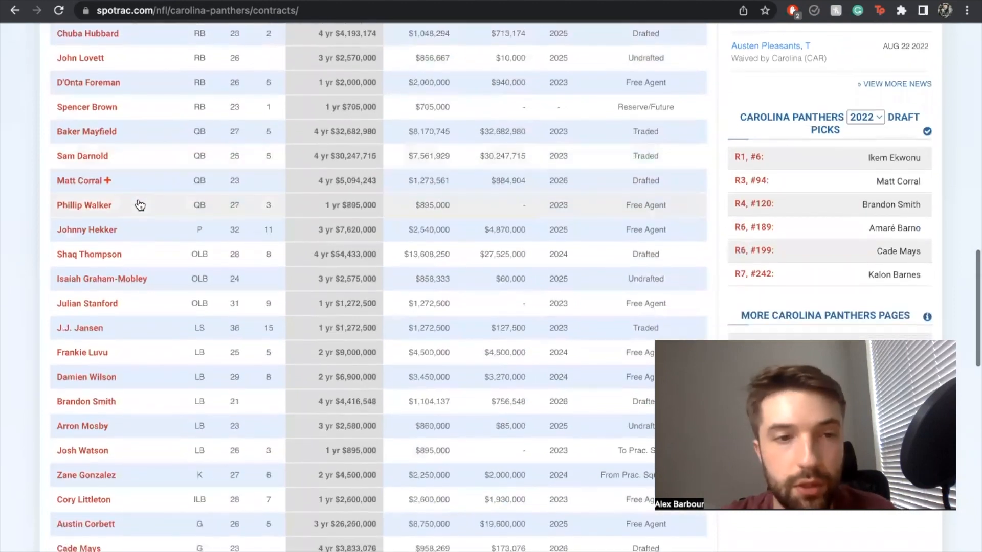
scroll("down", 3)
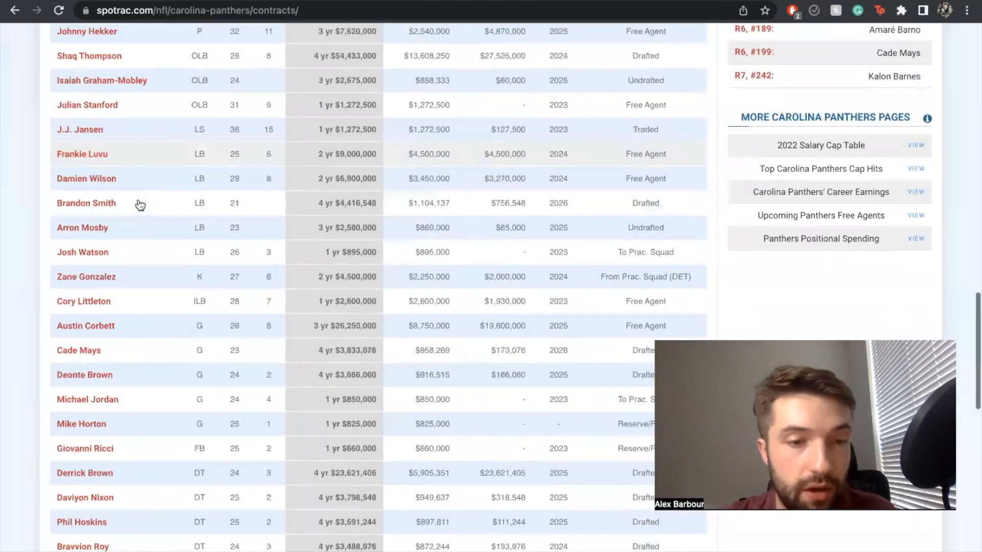
scroll("down", 3)
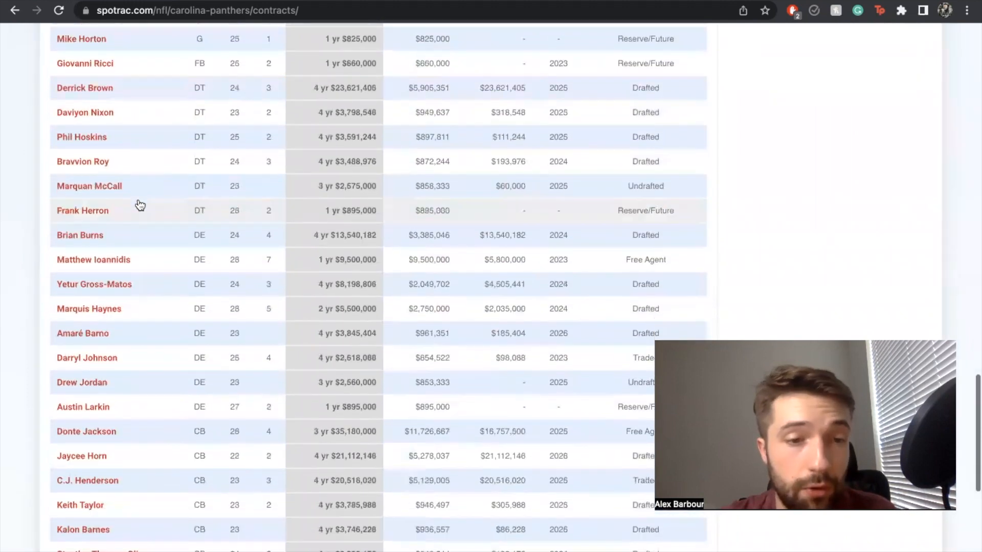
scroll("down", 3)
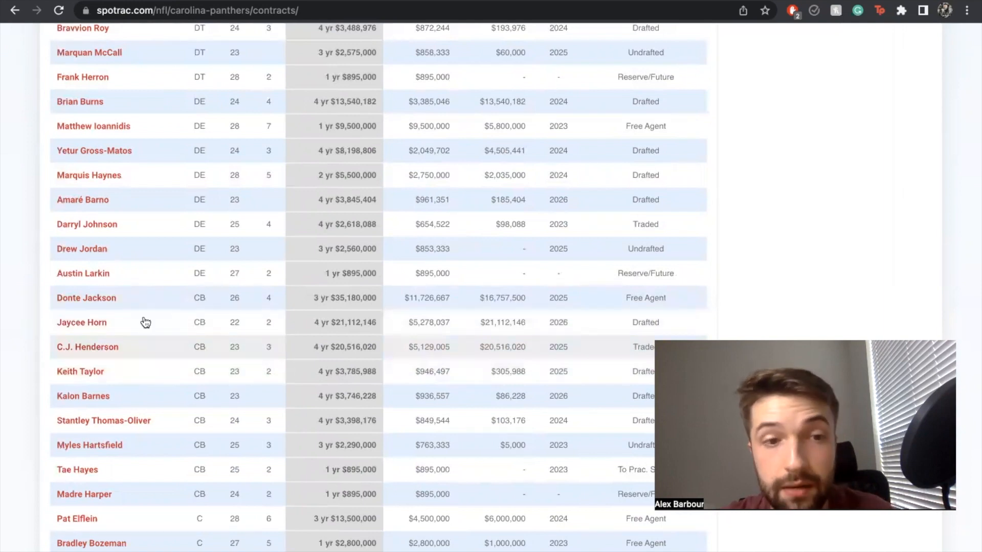
mouse_move(154, 308)
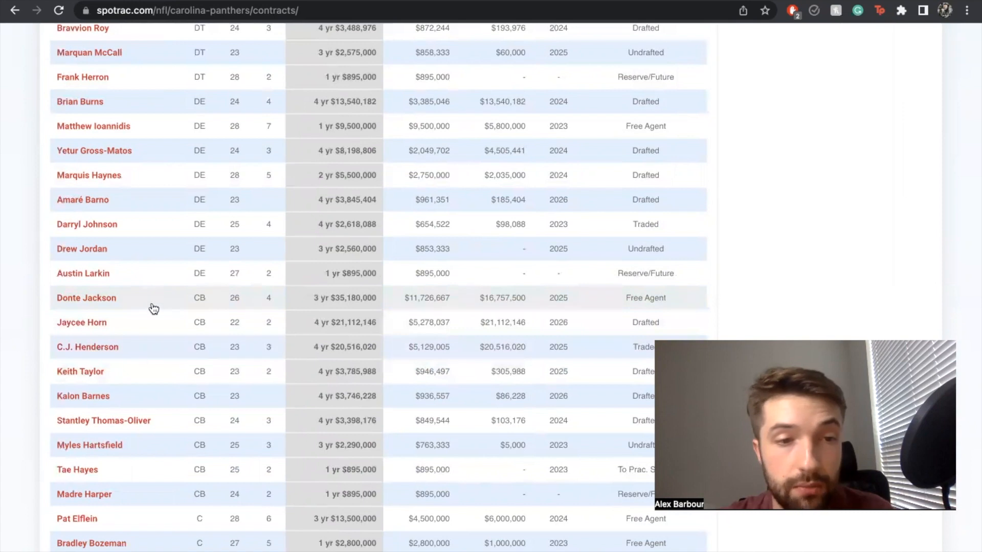
mouse_move(242, 363)
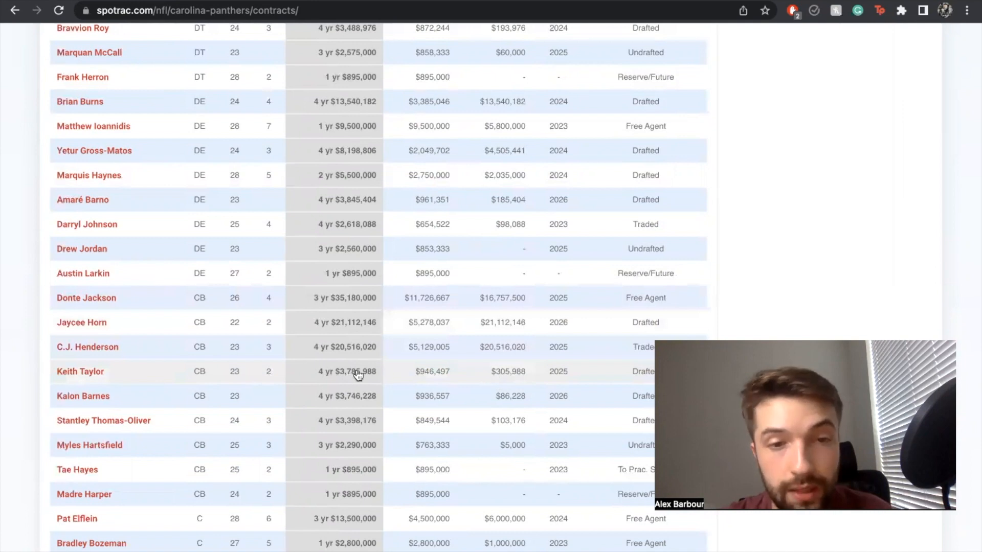
mouse_move(427, 309)
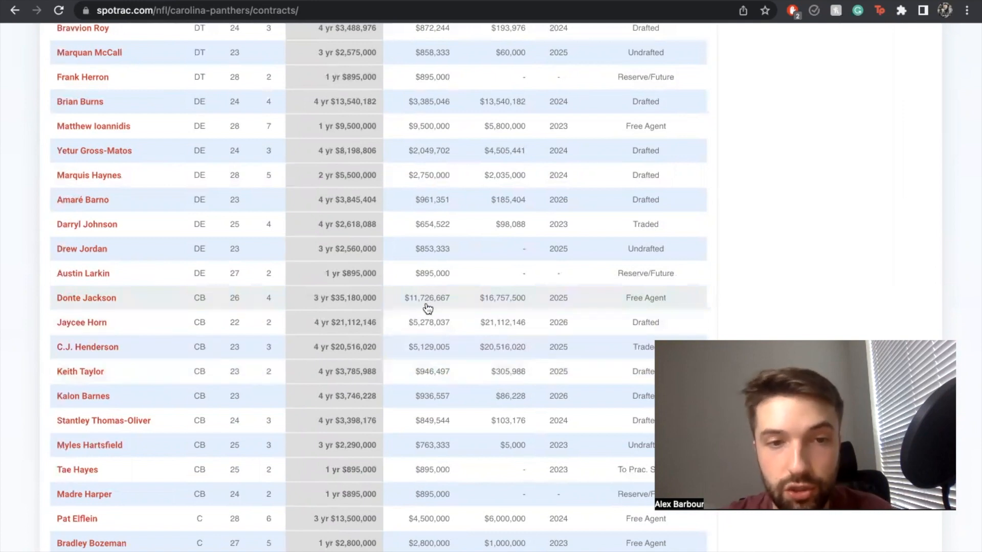
mouse_move(345, 303)
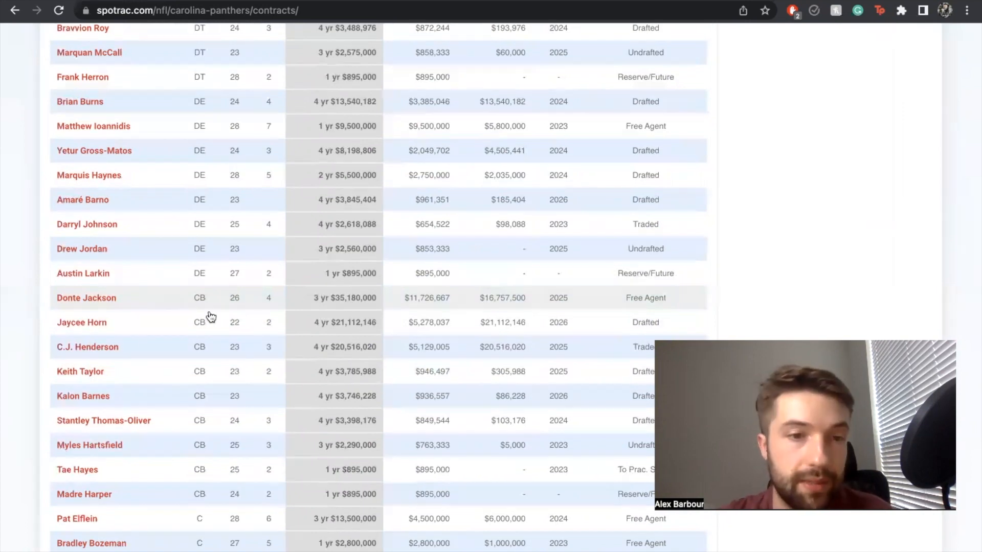
mouse_move(200, 300)
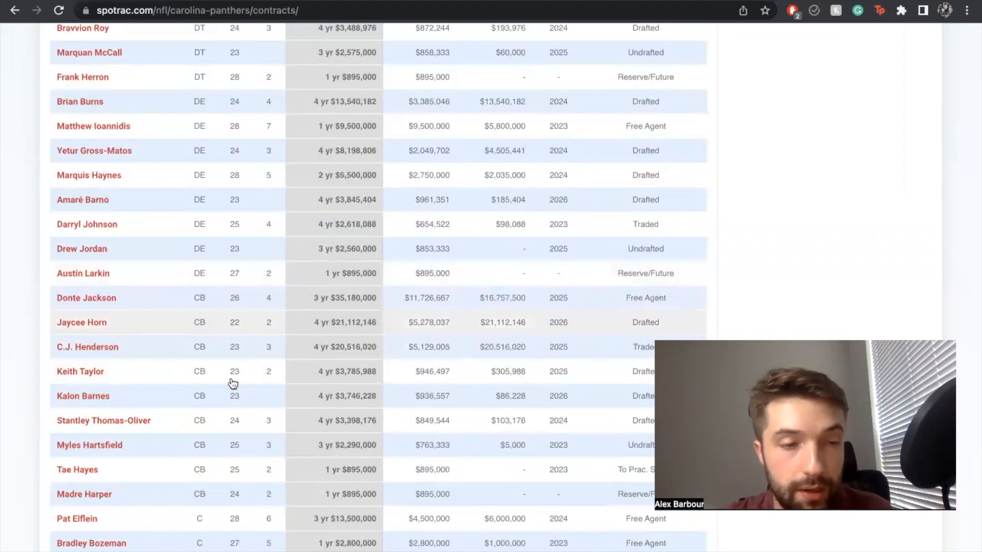
scroll("down", 3)
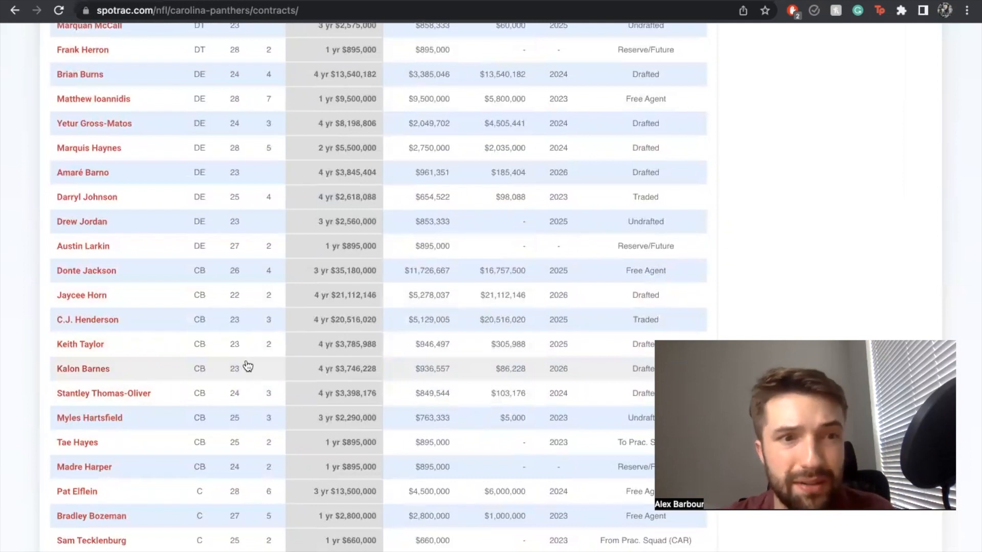
mouse_move(270, 376)
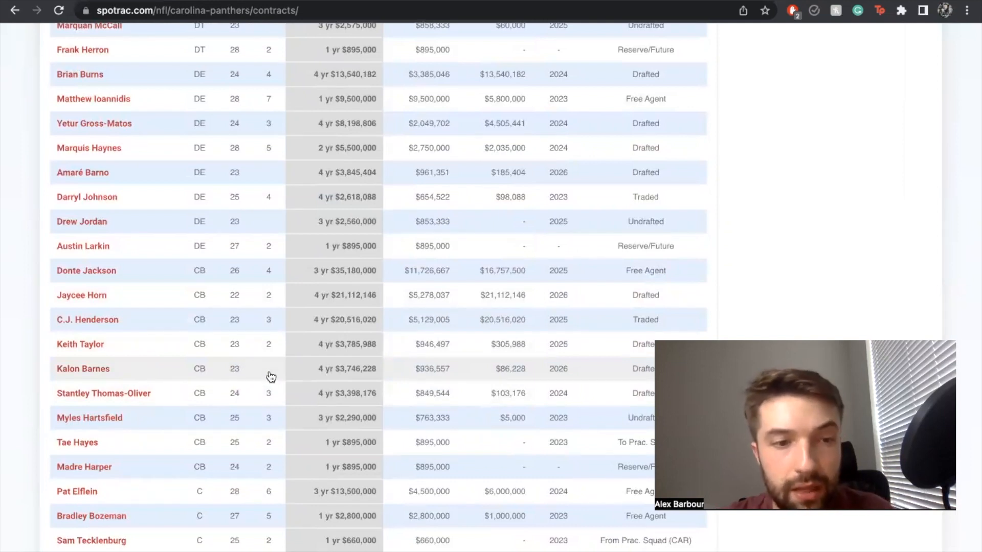
scroll("down", 3)
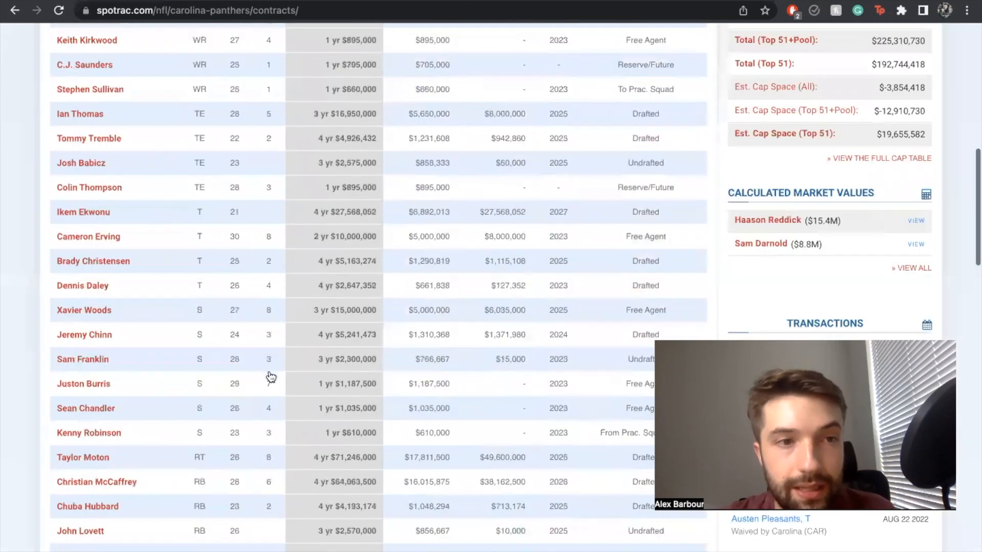
scroll("up", 3)
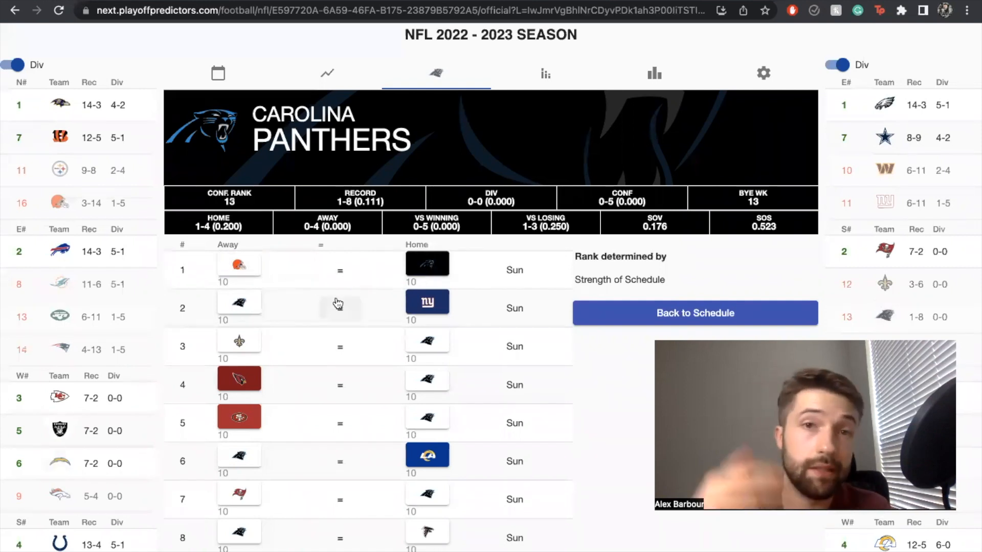
mouse_move(92, 199)
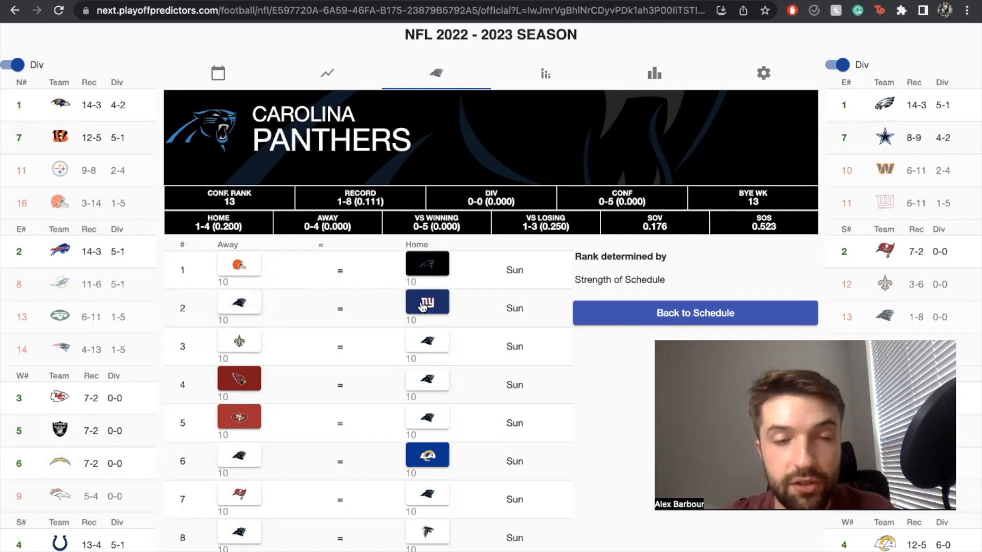
mouse_move(361, 317)
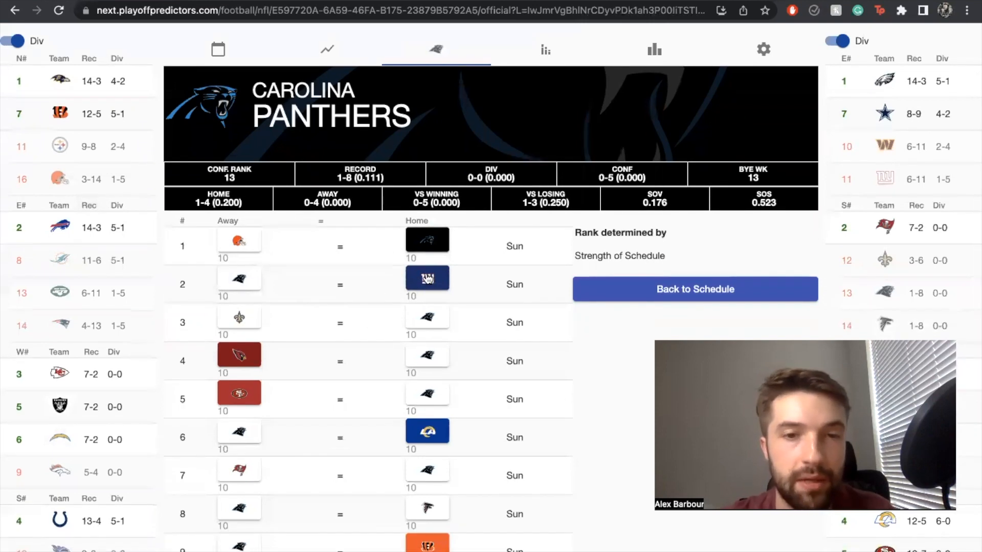
mouse_move(426, 277)
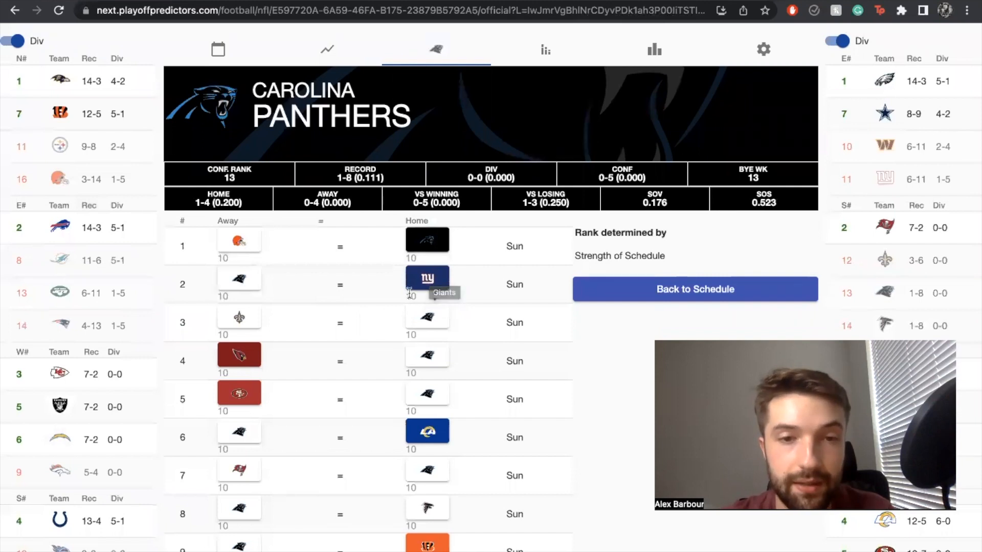
mouse_move(302, 309)
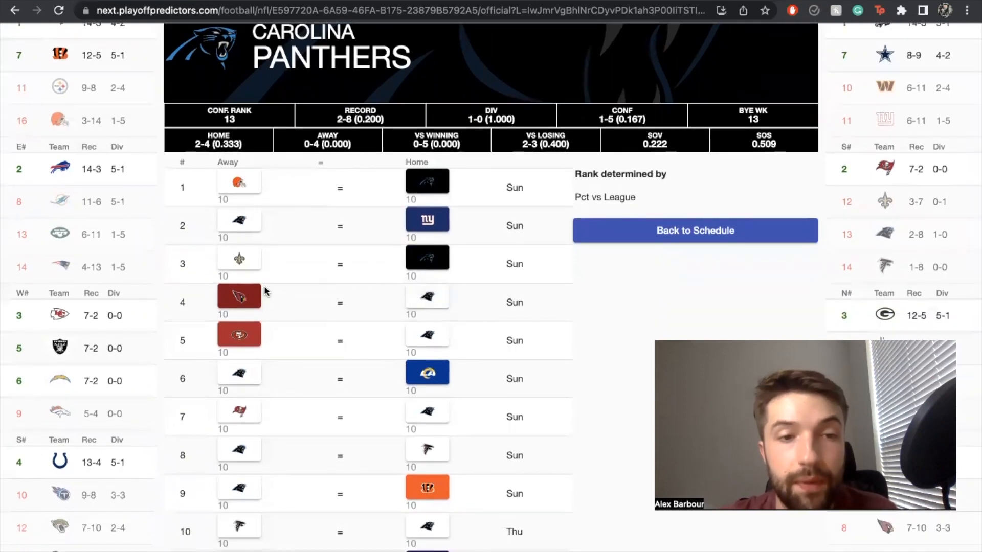
mouse_move(257, 298)
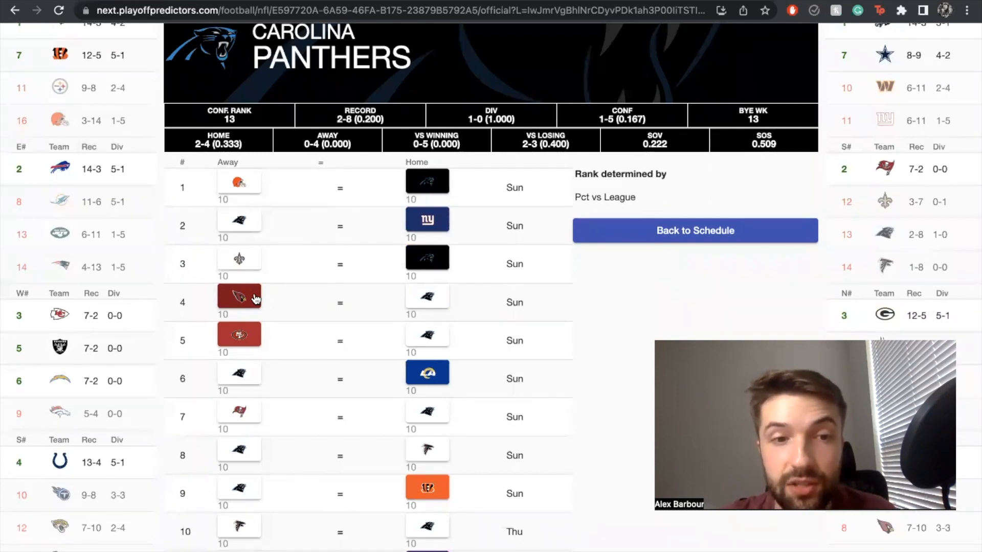
mouse_move(411, 301)
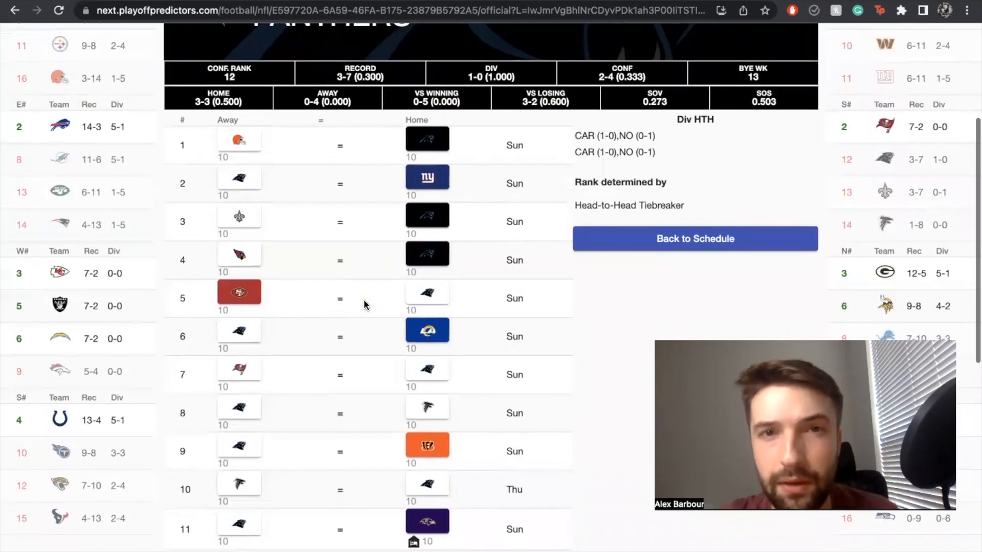
mouse_move(283, 286)
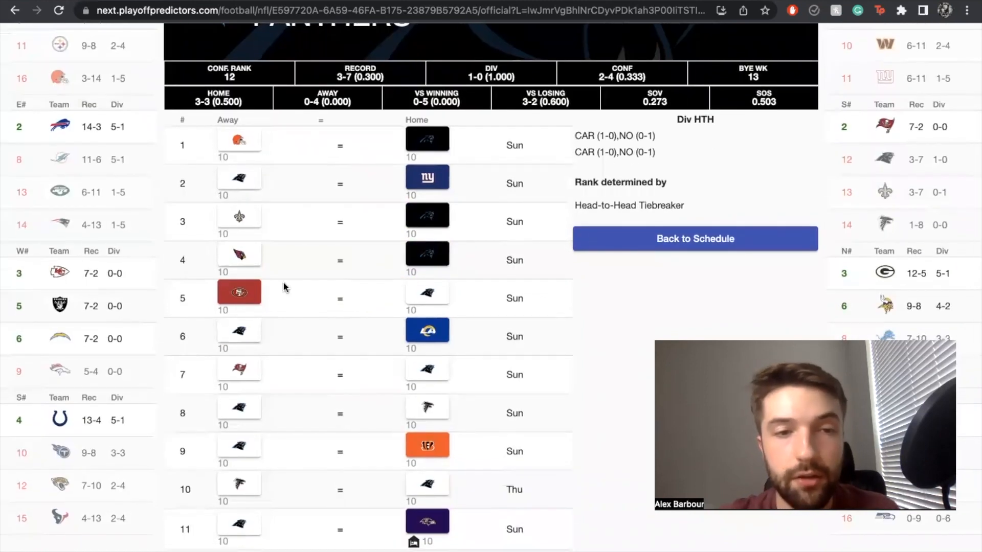
Pick the Panthers over the Buccaneers in week 7 and the Falcons over the Panthers in week 8, continuing down the schedule.
scroll("down", 3)
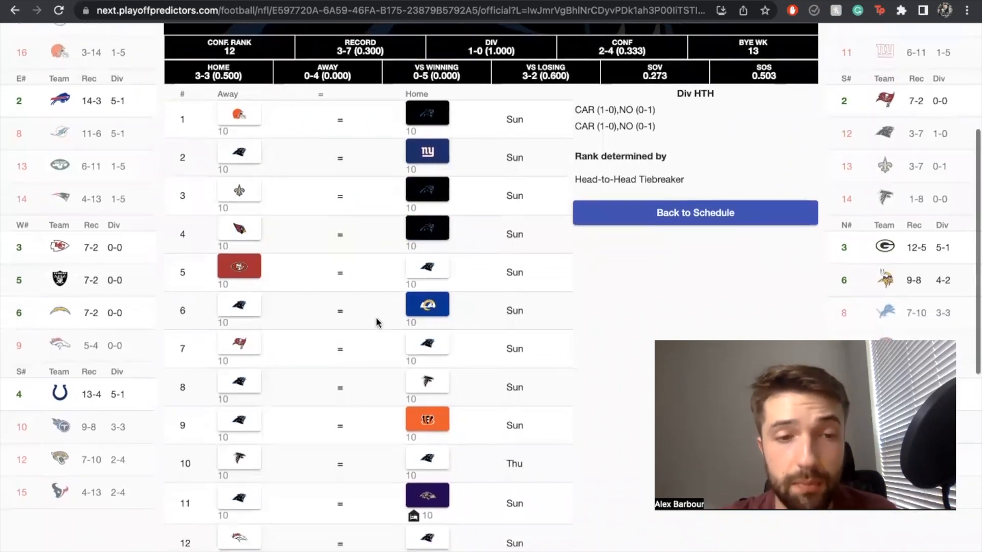
scroll("down", 3)
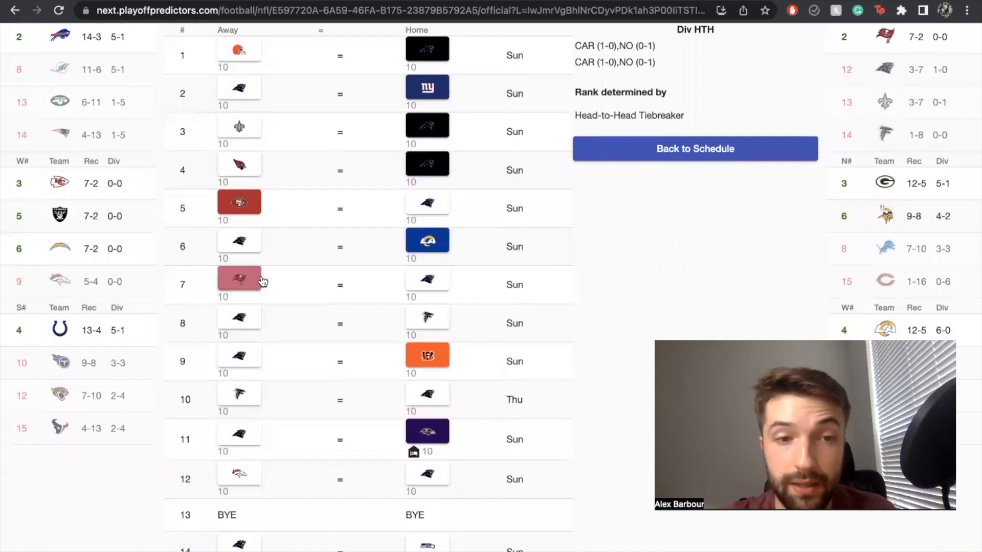
left_click(426, 278)
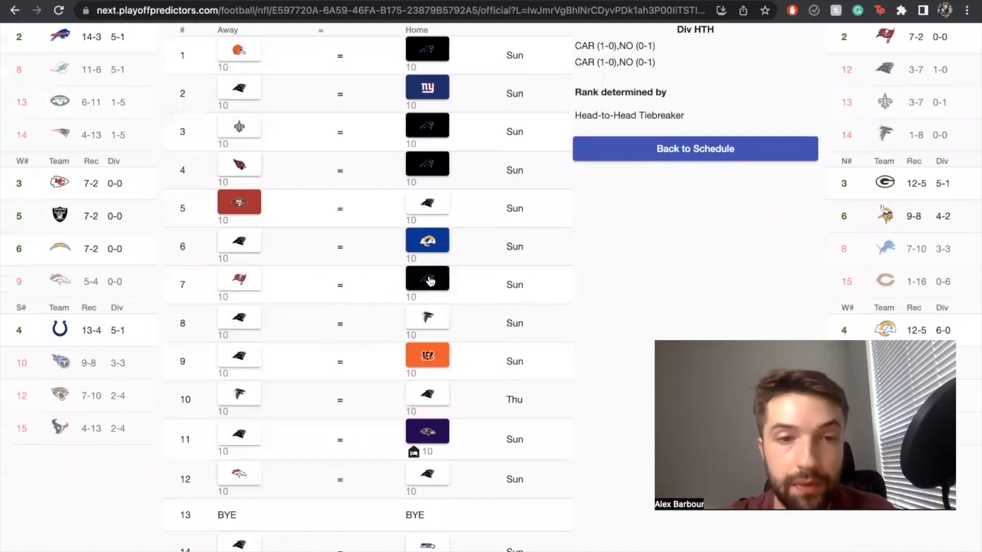
mouse_move(428, 279)
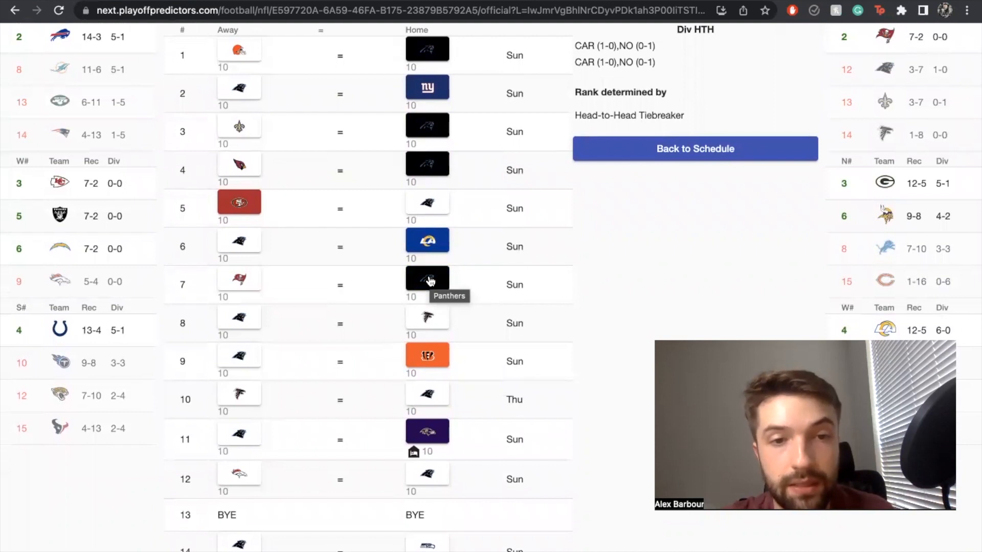
mouse_move(381, 289)
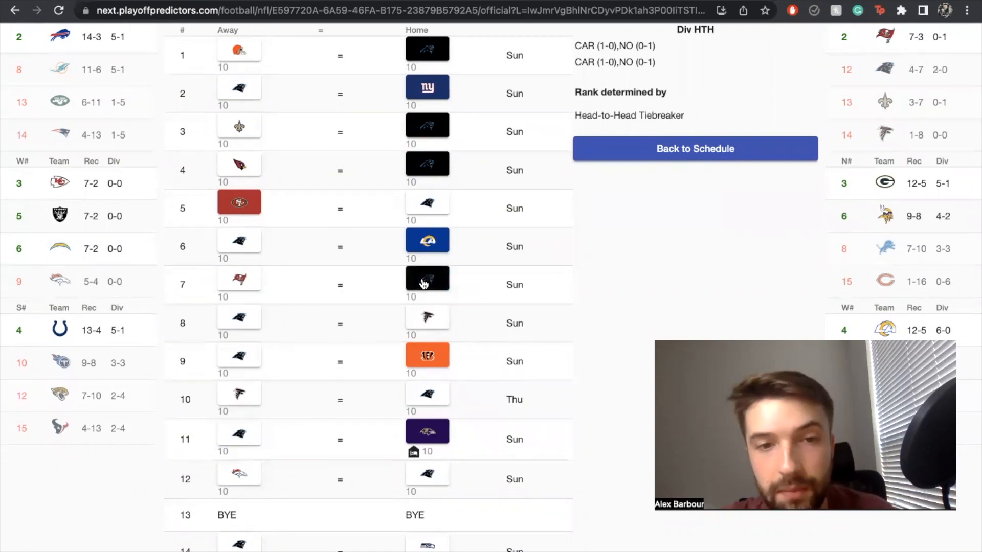
scroll("down", 3)
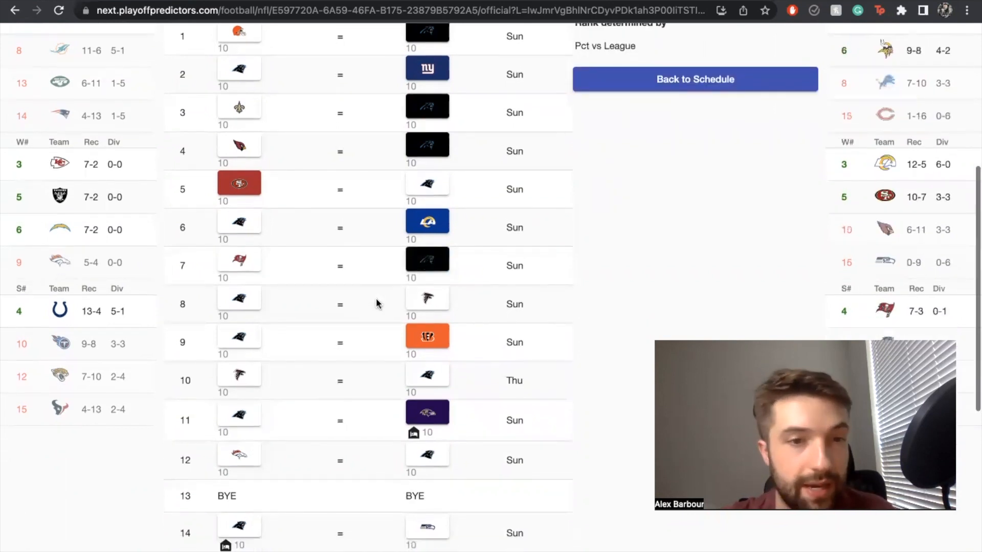
scroll("down", 3)
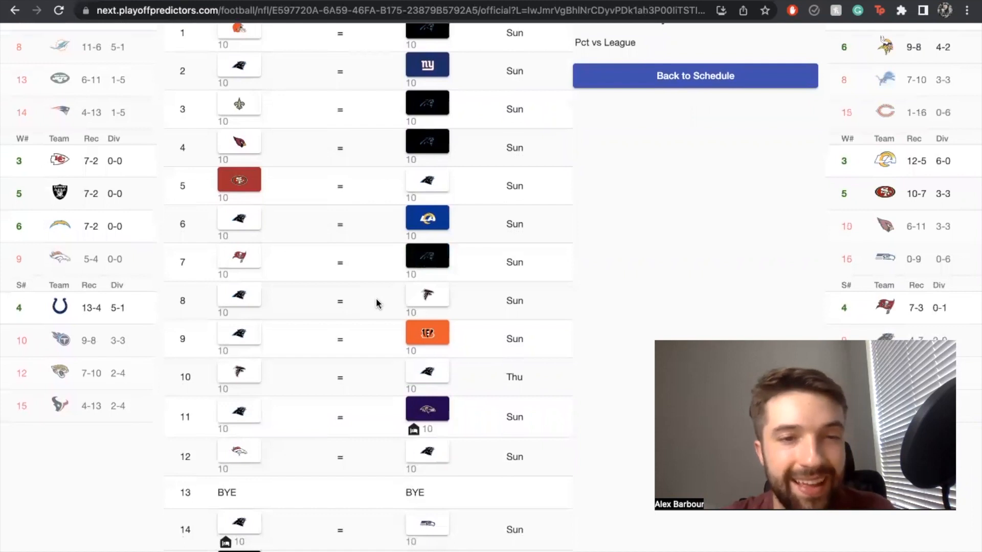
left_click(426, 295)
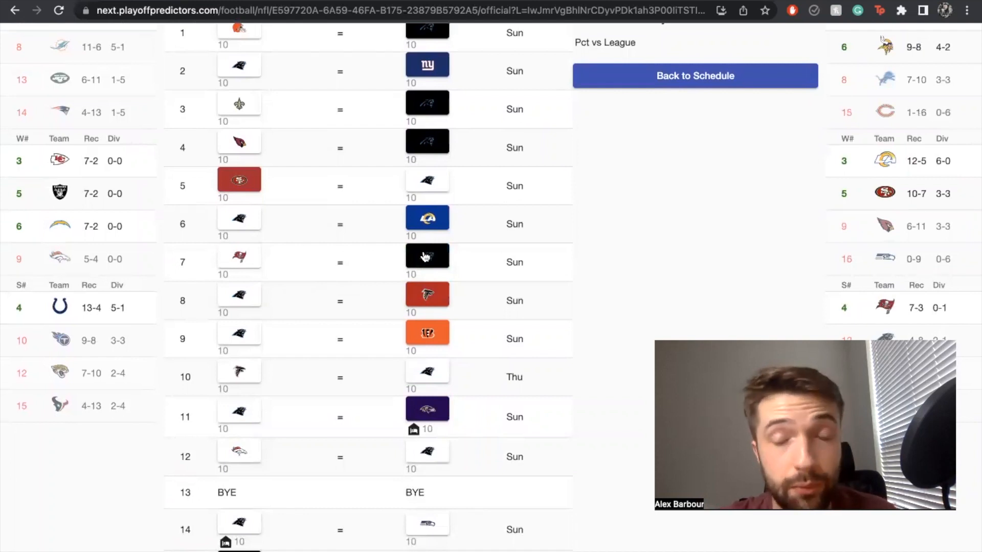
scroll("down", 3)
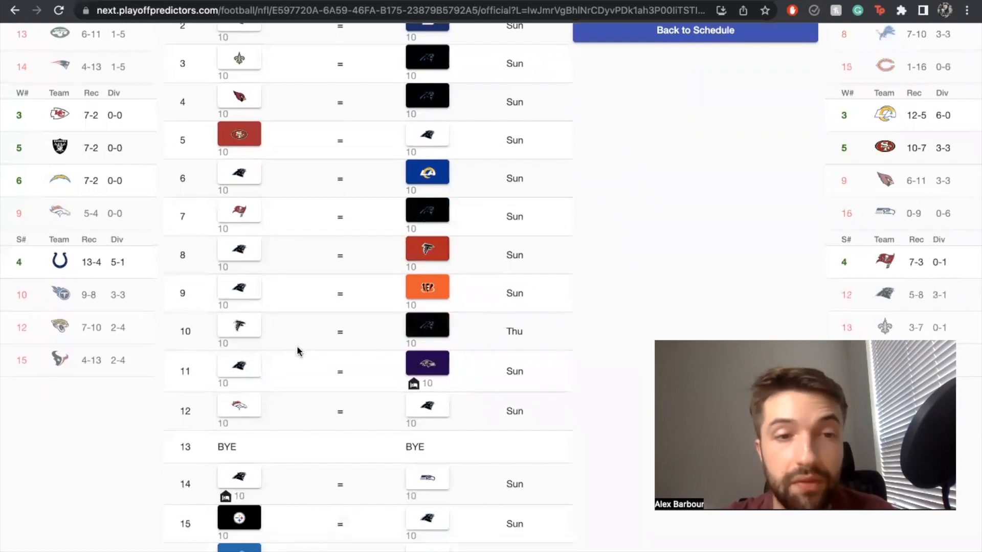
scroll("down", 3)
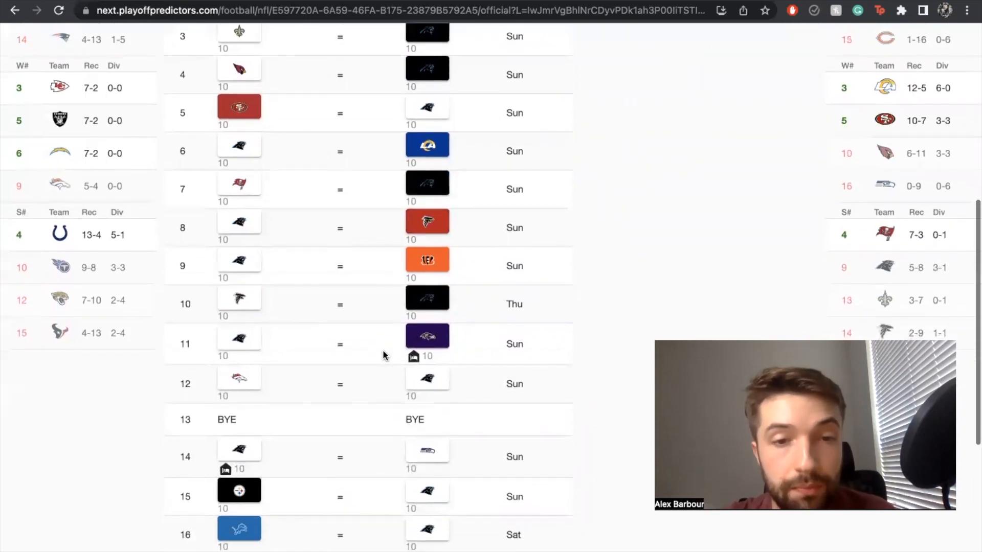
scroll("down", 3)
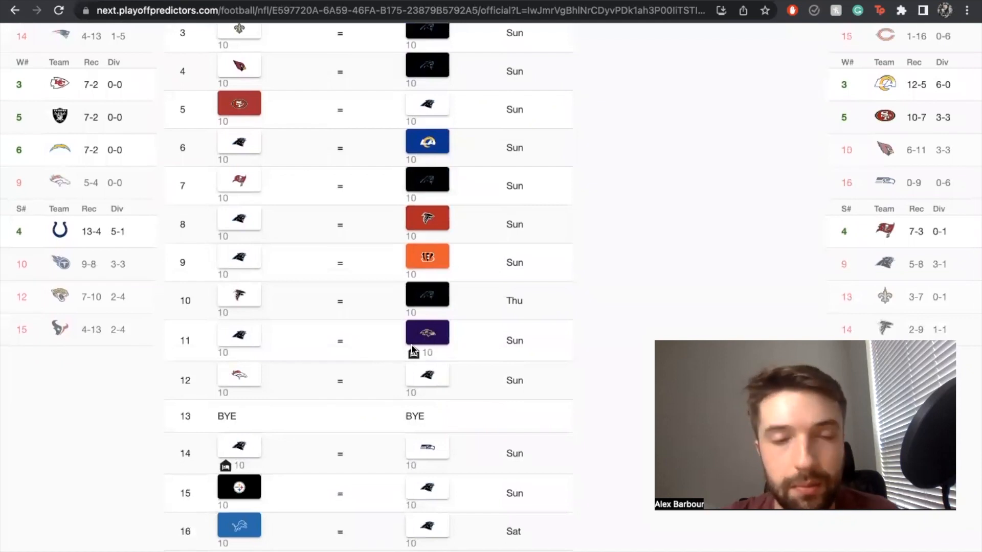
scroll("down", 3)
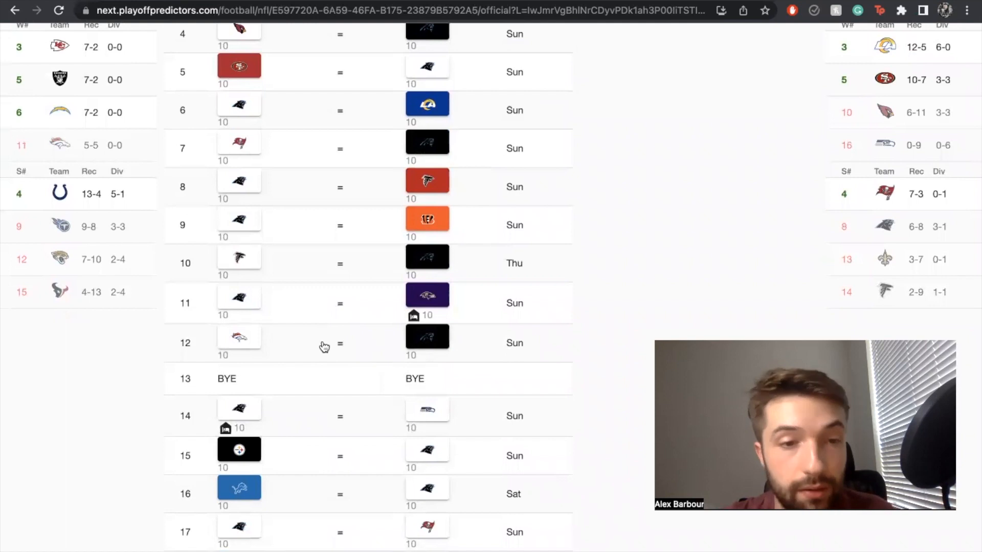
mouse_move(331, 328)
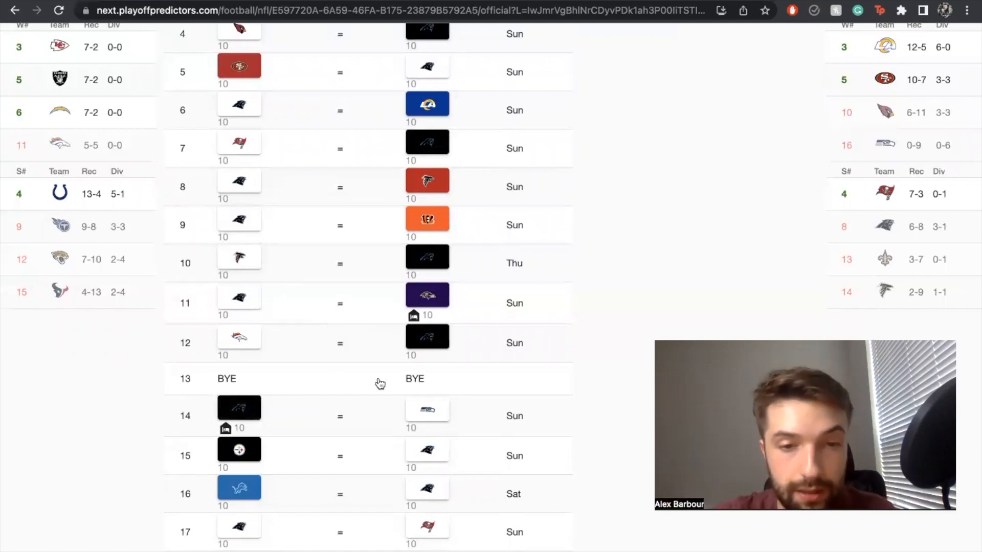
scroll("down", 3)
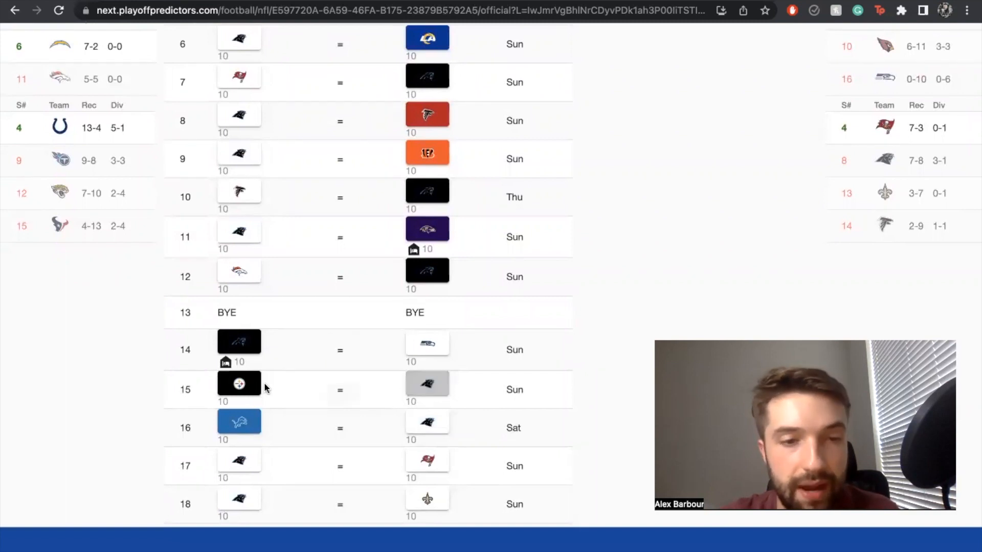
Scroll to the bottom of the Panthers schedule for the week 17 and 18 games.
scroll("down", 3)
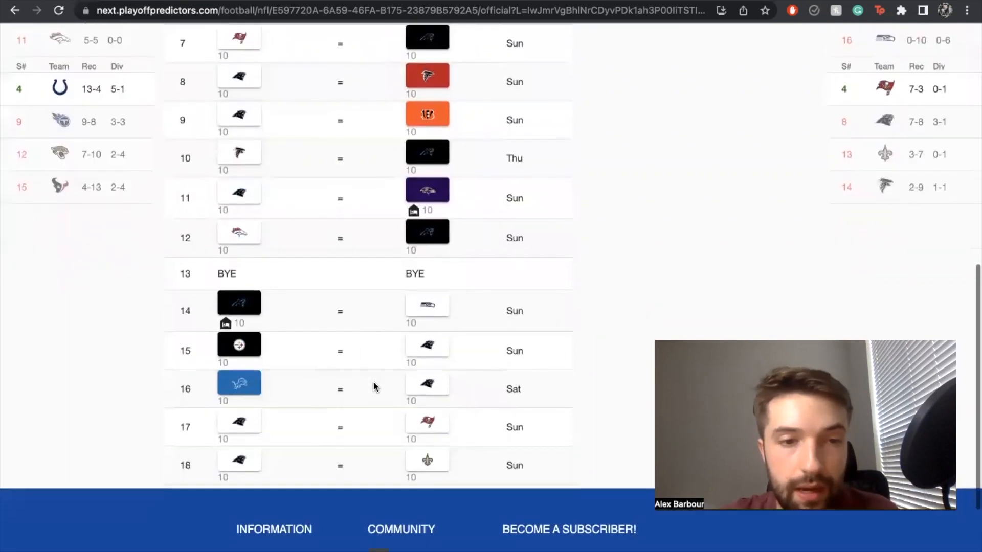
mouse_move(366, 381)
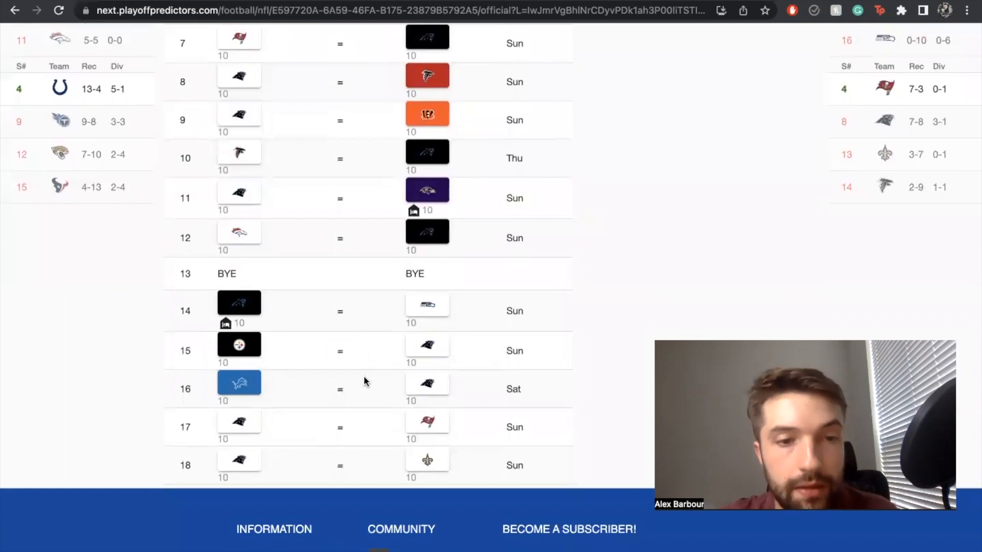
scroll("down", 3)
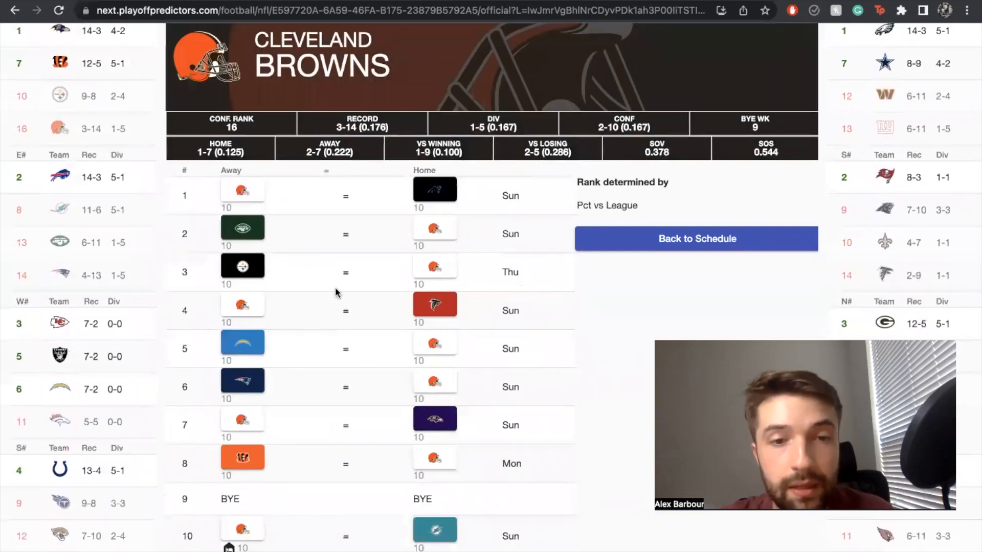
Scroll through the Cleveland Browns' game picks behind their 3-14 record.
scroll("down", 3)
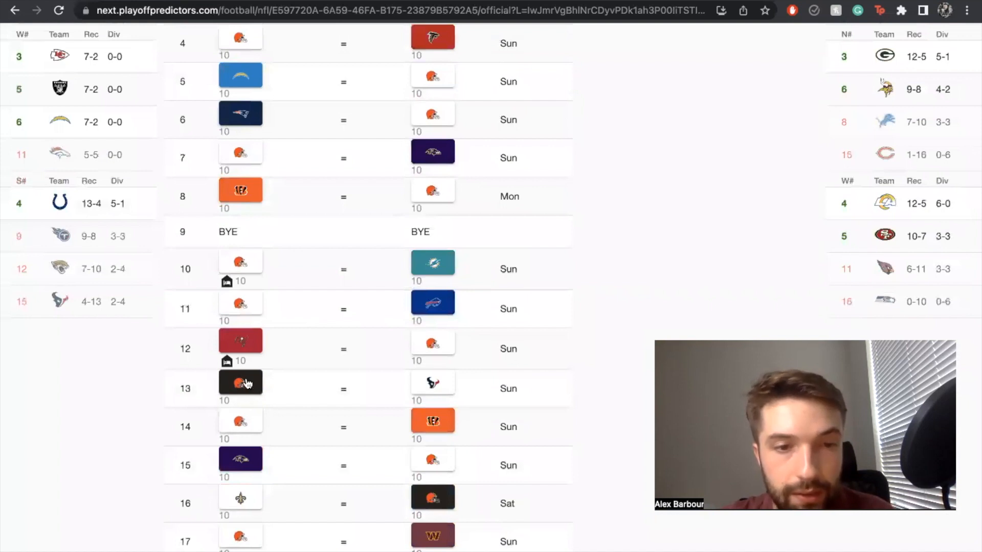
scroll("down", 3)
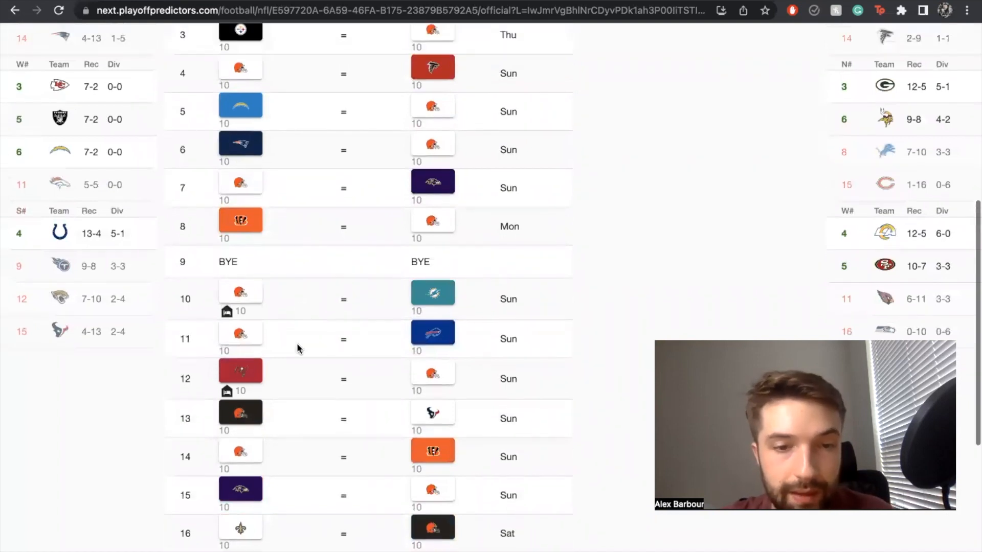
scroll("down", 3)
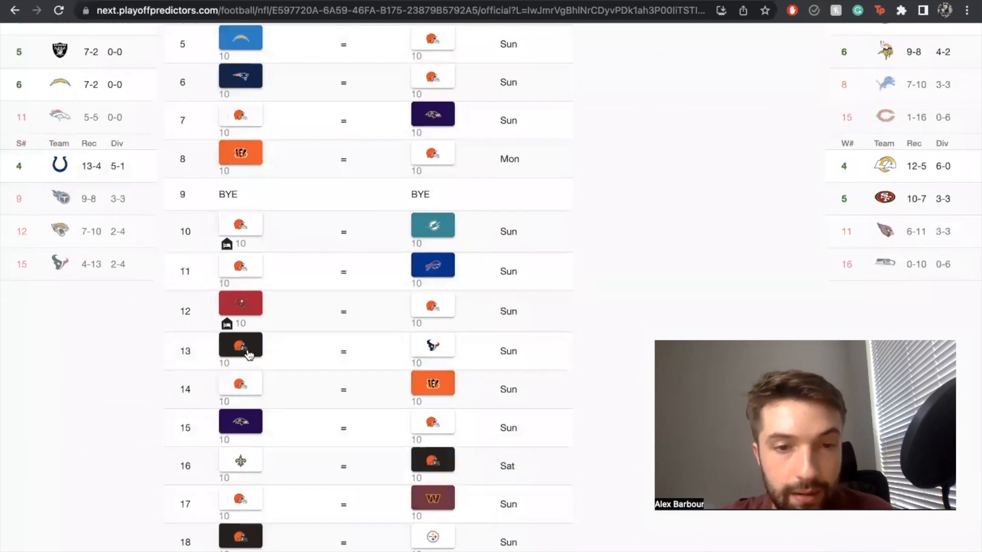
scroll("down", 3)
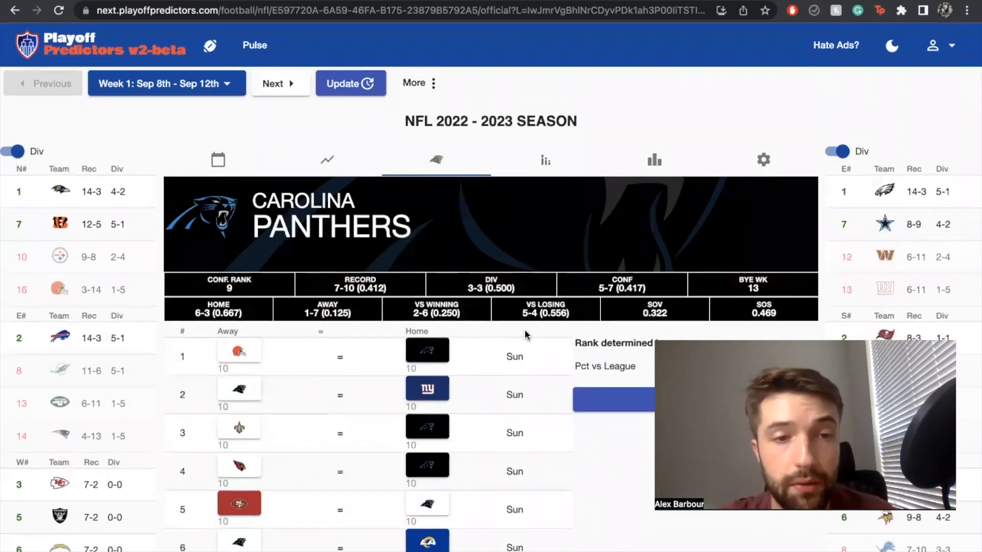
Scroll down the Panthers' full schedule of picks through week 18 under the 7-10 record.
scroll("down", 3)
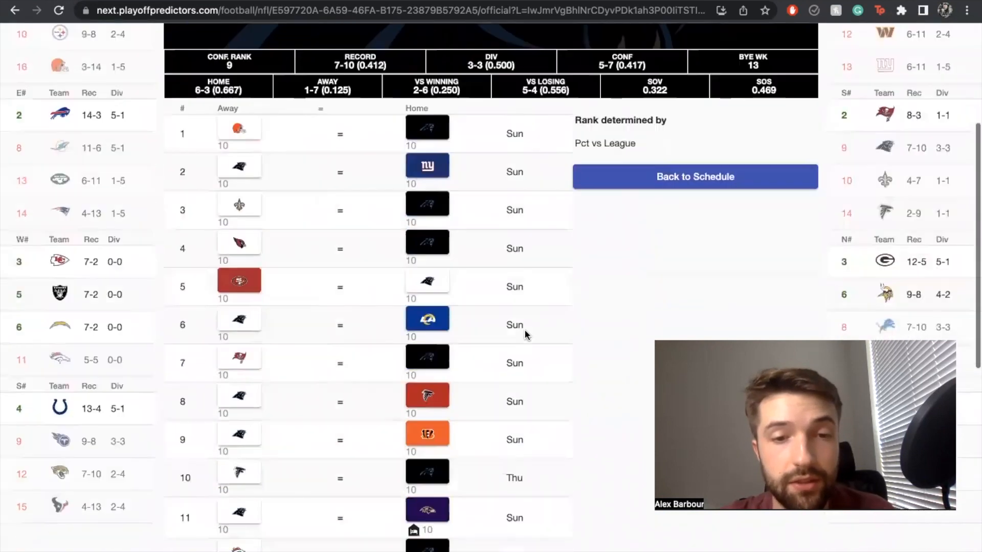
scroll("down", 3)
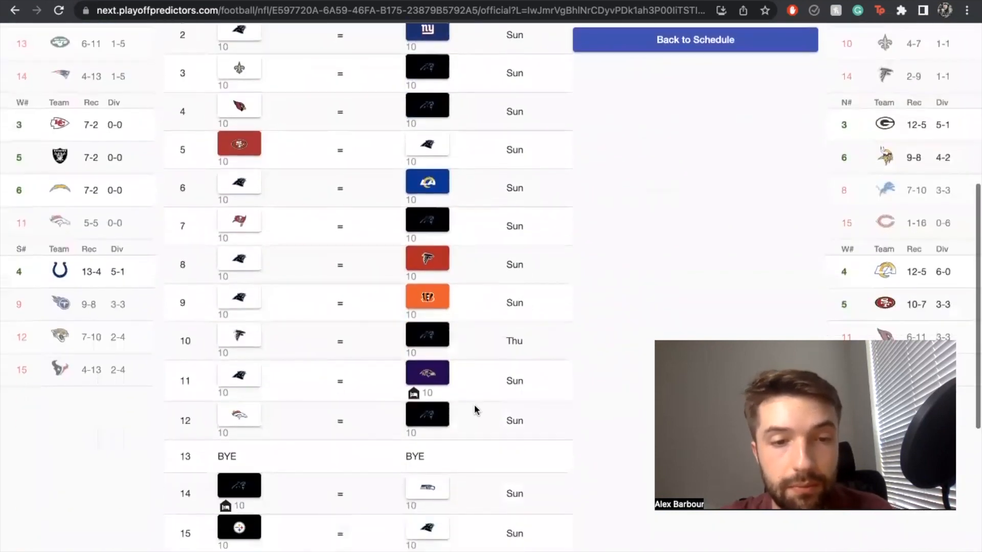
scroll("down", 3)
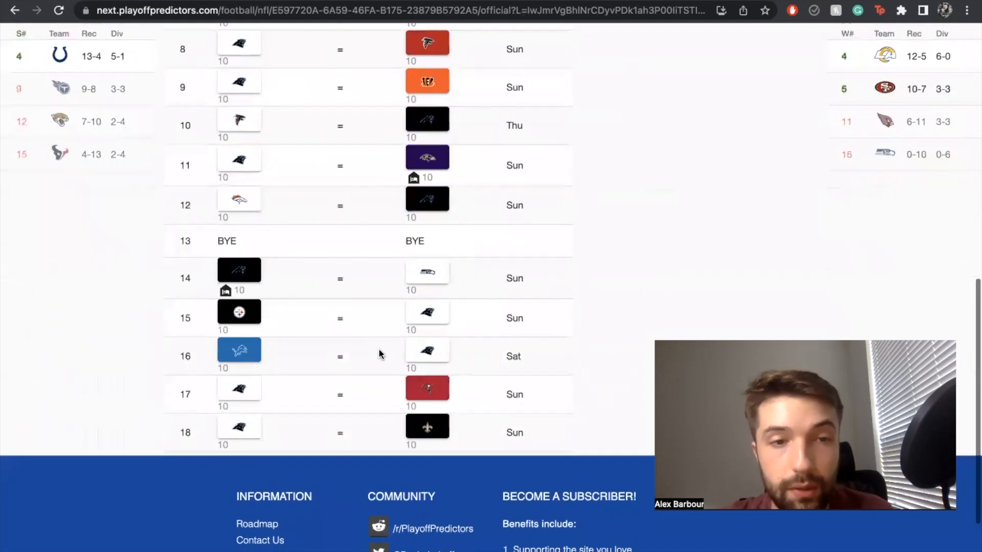